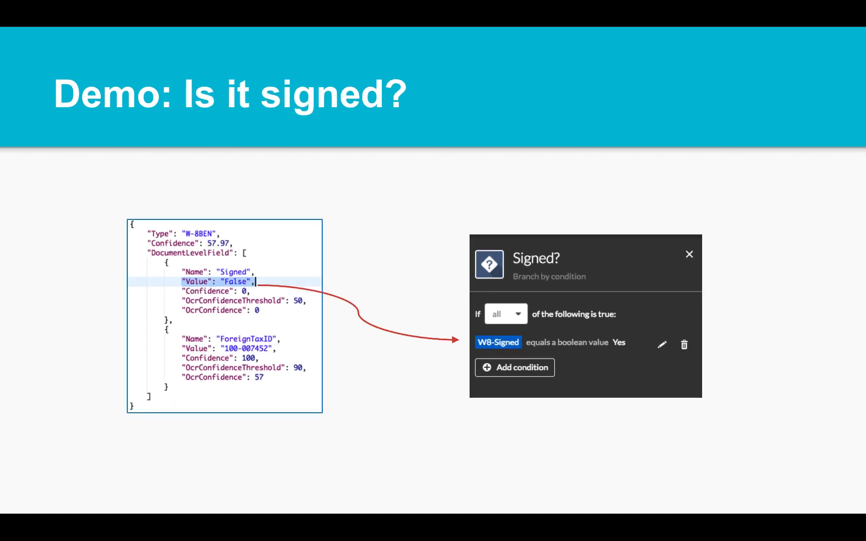
# Advance past the 'Demo: Is it signed?' slide to leave the slideshow for the demo
pyautogui.press('Right')
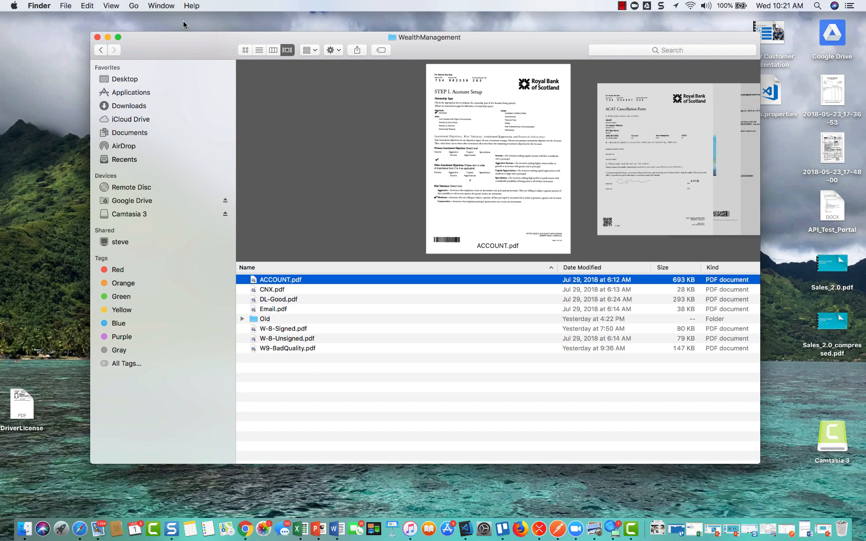
pyautogui.moveTo(283, 115)
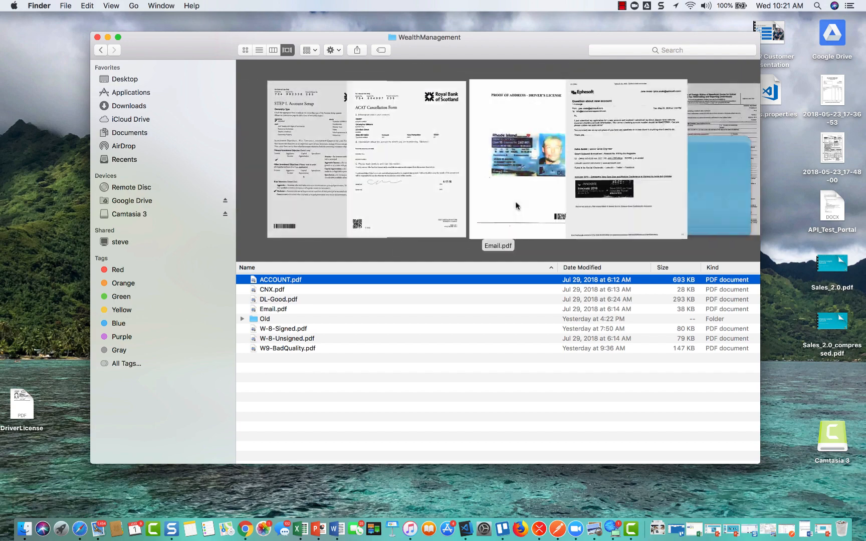
# Preview CNX.pdf, the driver's license, Email.pdf, W-8-Signed.pdf and the next form in turn
pyautogui.click(272, 290)
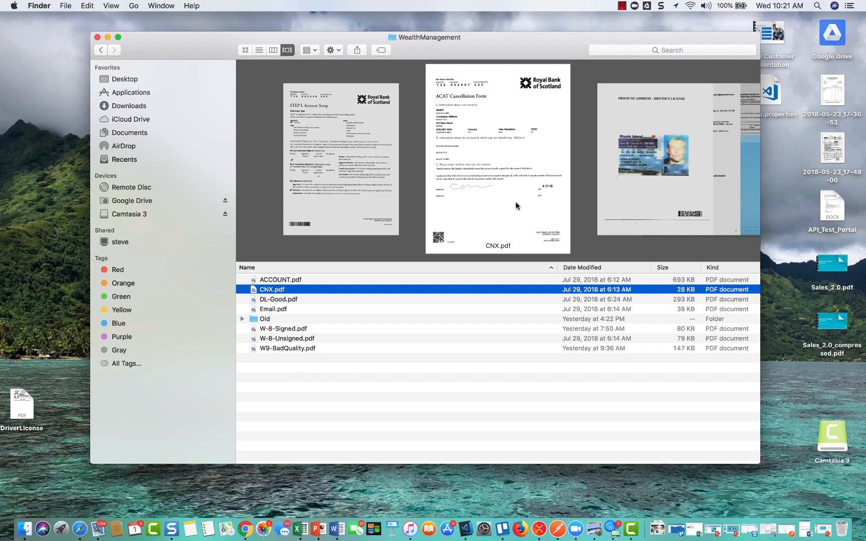
pyautogui.click(279, 299)
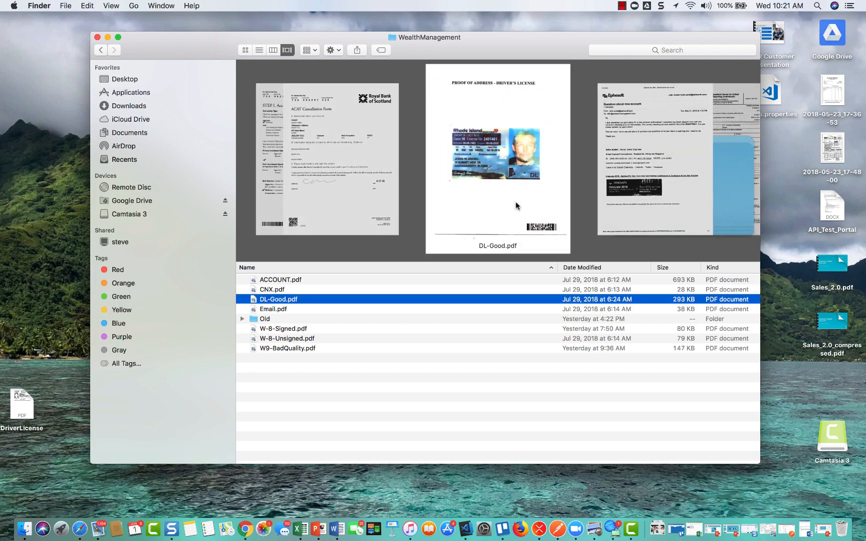
pyautogui.click(273, 310)
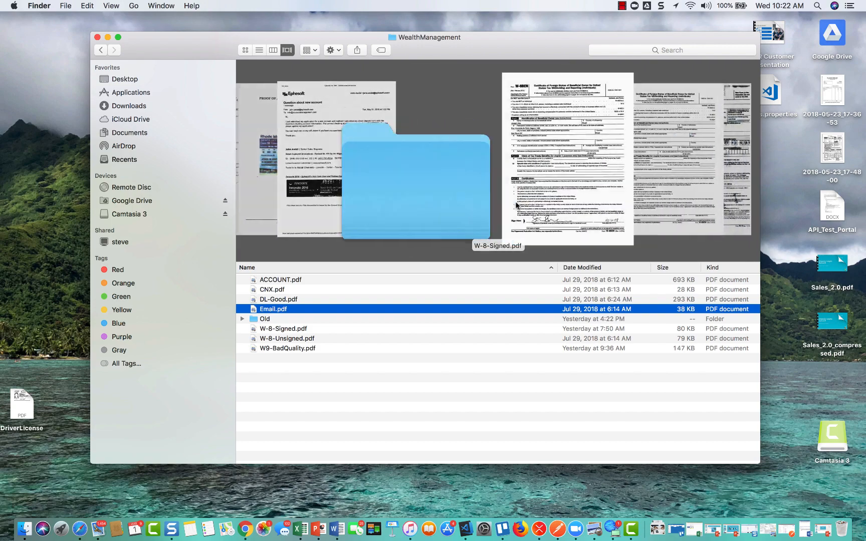
pyautogui.click(282, 329)
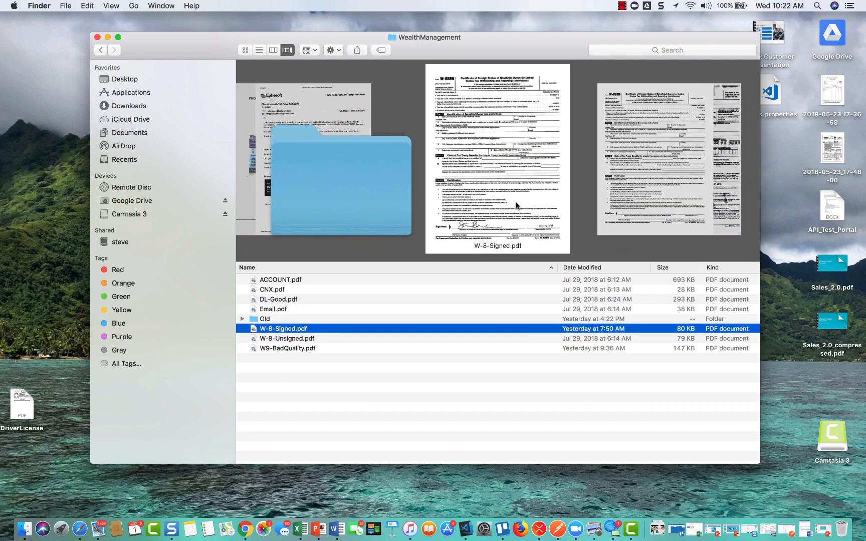
pyautogui.click(287, 349)
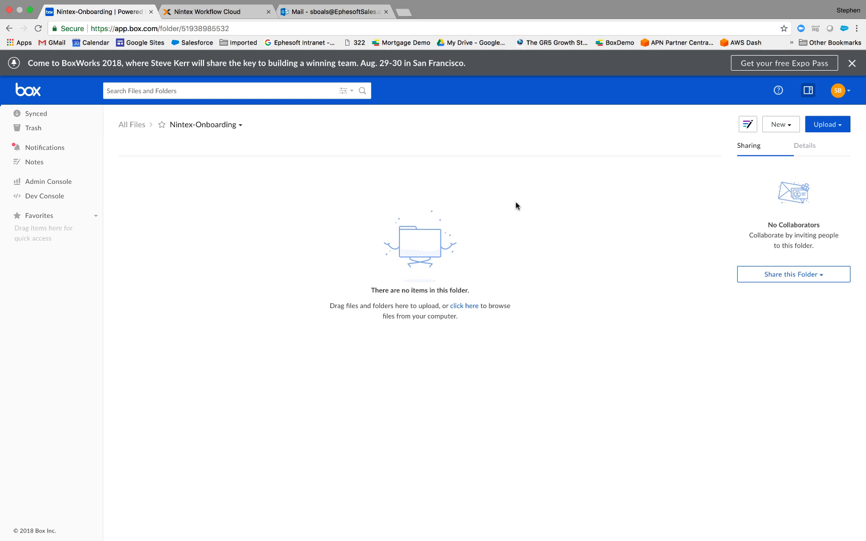
# Start a file upload into the Nintex-Onboarding Box folder
pyautogui.click(828, 124)
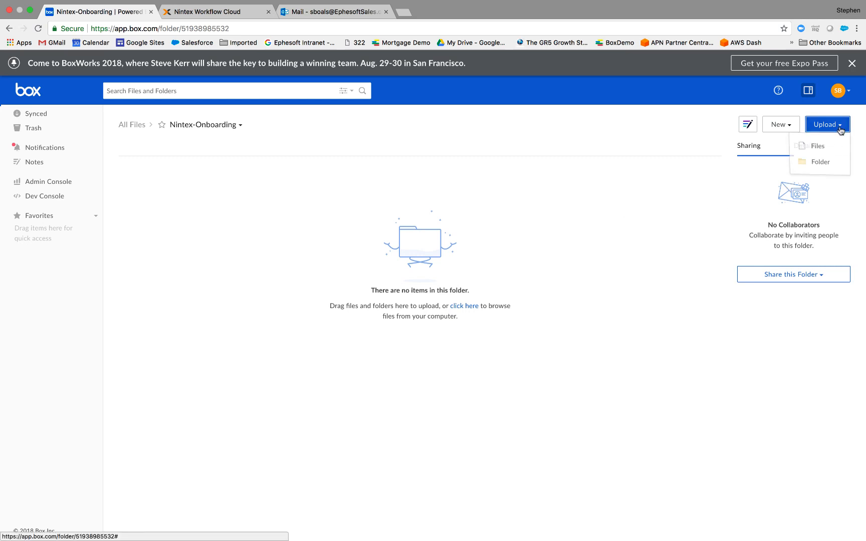
pyautogui.click(818, 147)
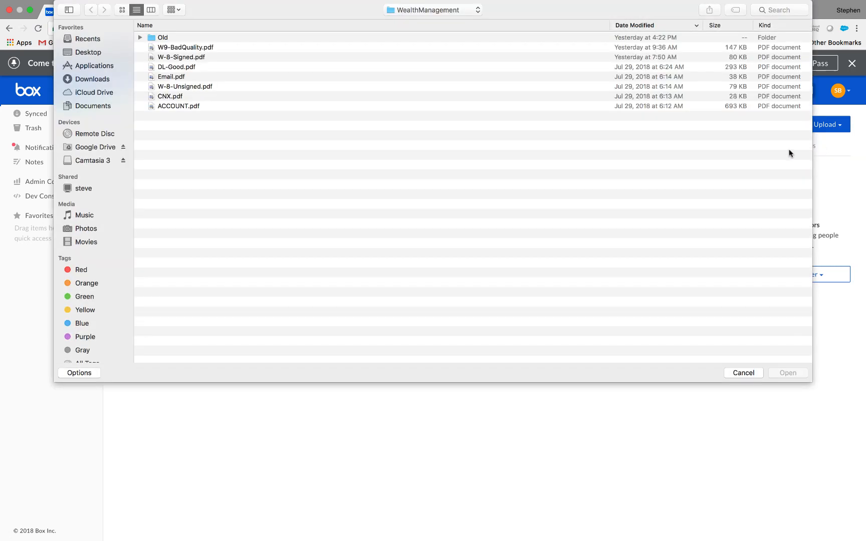
pyautogui.moveTo(669, 193)
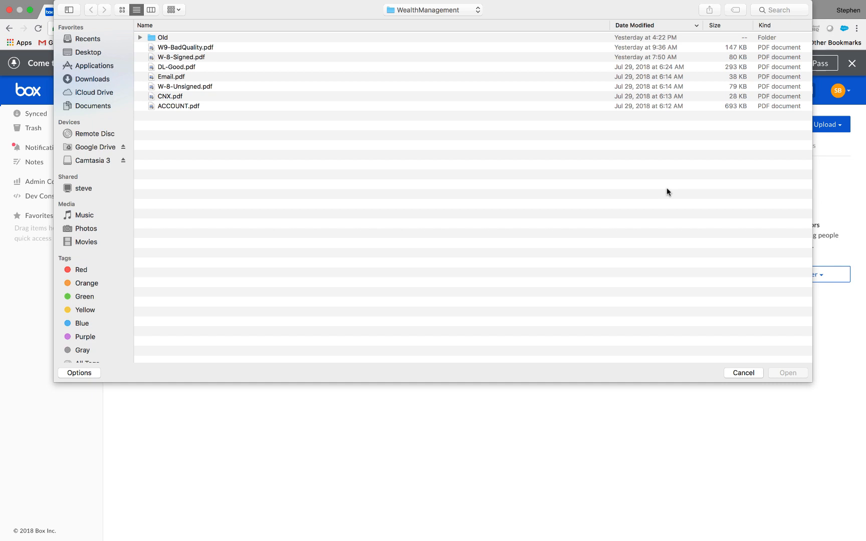
pyautogui.moveTo(526, 175)
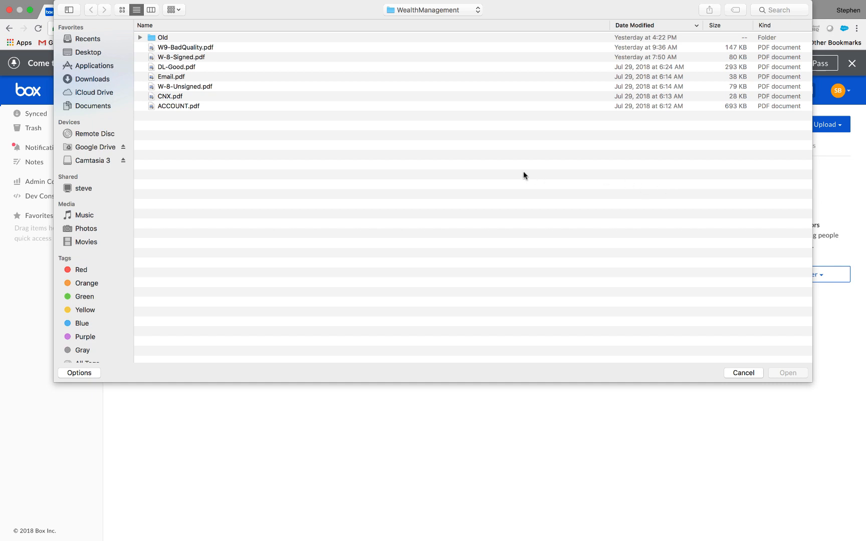
pyautogui.moveTo(203, 60)
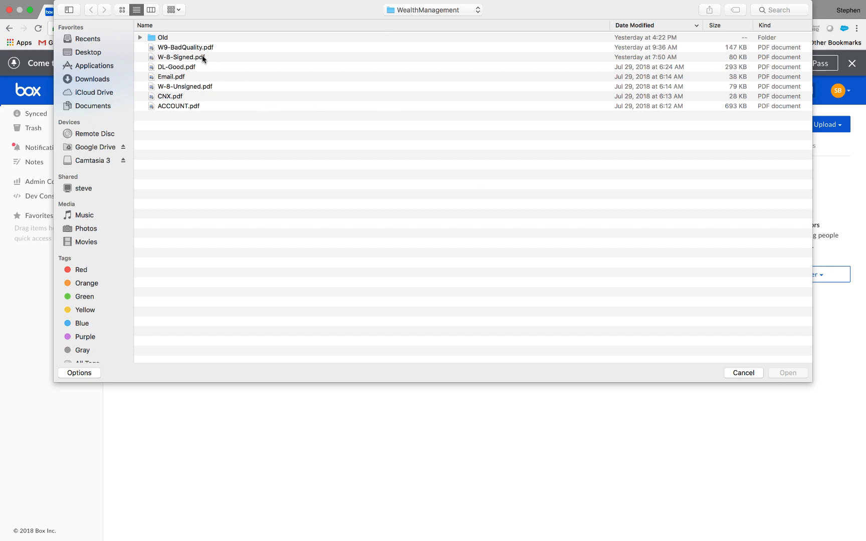
# Select all WealthManagement PDFs except W-8-Signed.pdf and upload them to Box
pyautogui.click(185, 48)
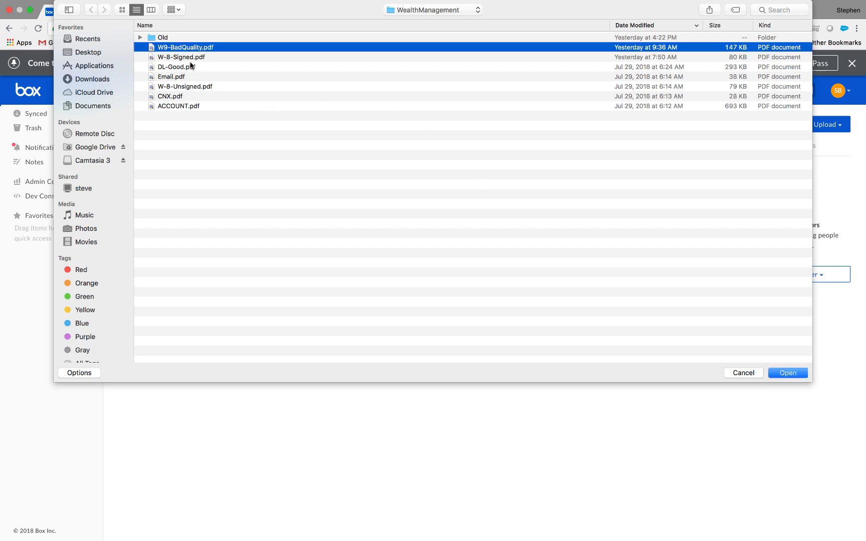
pyautogui.click(176, 106)
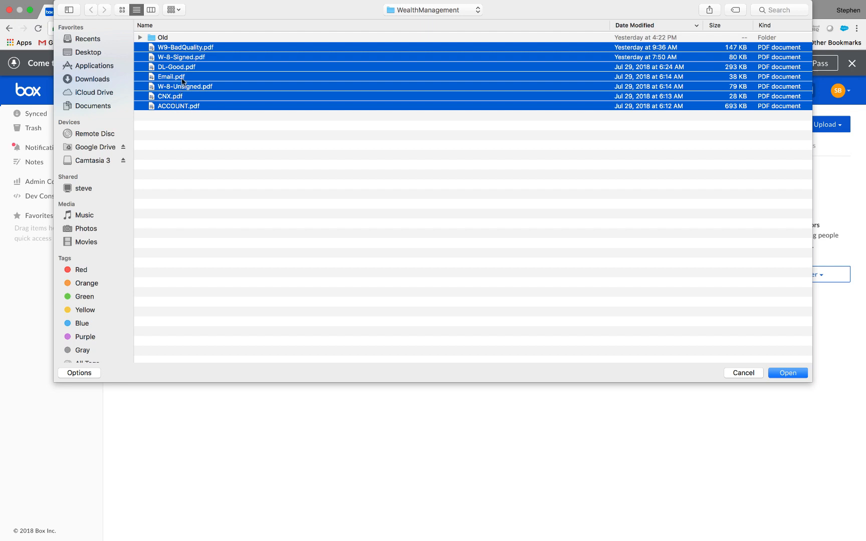
pyautogui.click(181, 57)
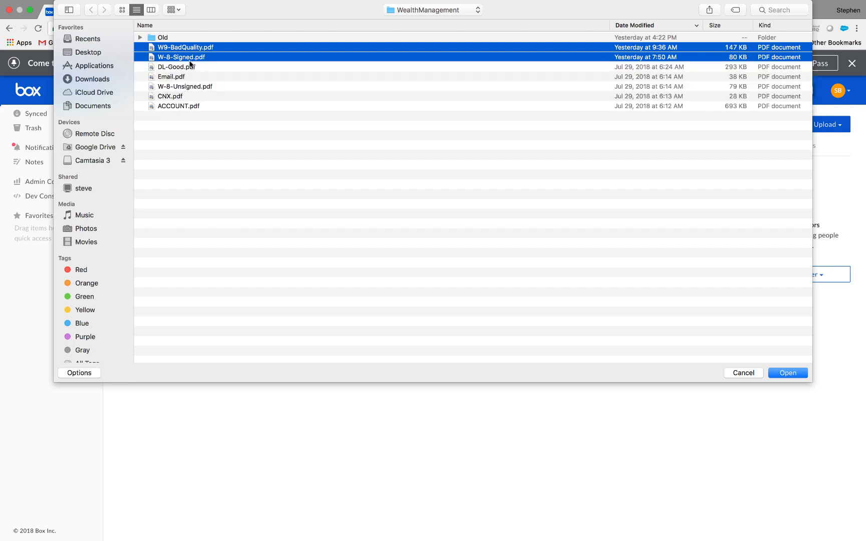
pyautogui.click(178, 107)
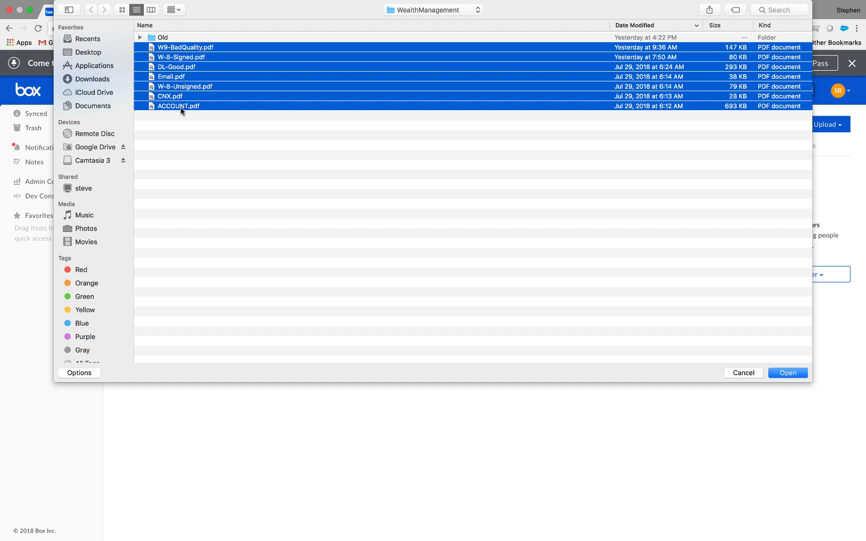
pyautogui.click(181, 58)
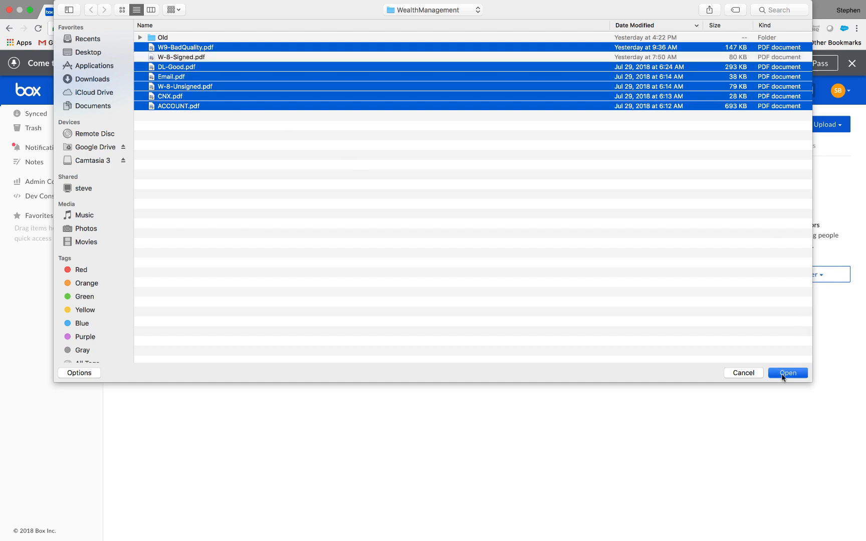
pyautogui.click(788, 373)
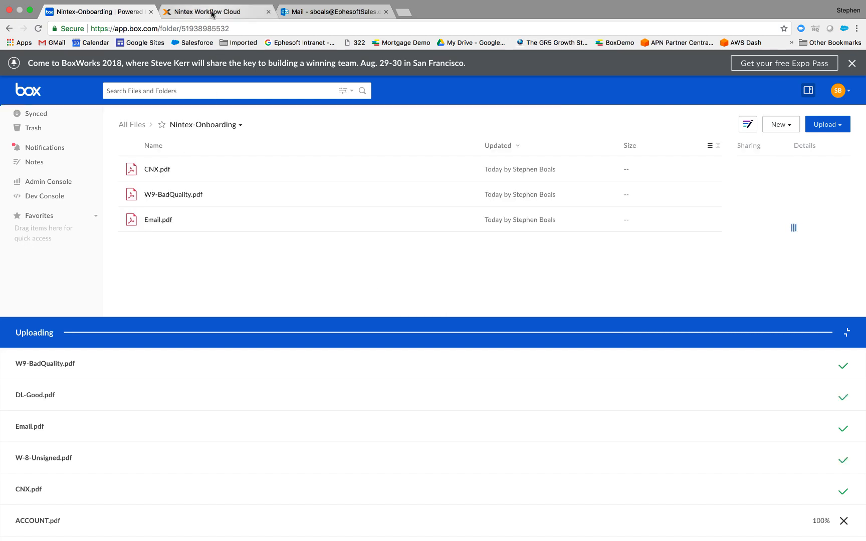
# Show the 'New Account' workflow designer and move down to the Branch by value action
pyautogui.click(217, 12)
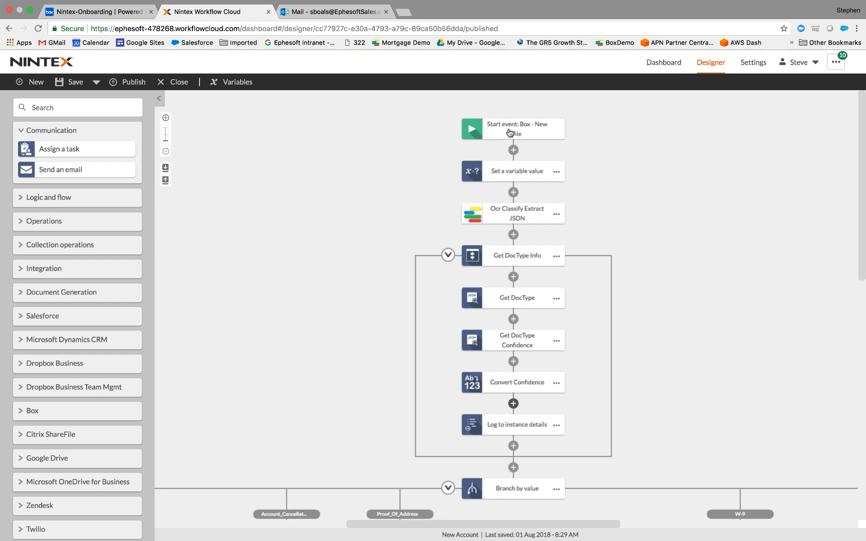
pyautogui.moveTo(503, 215)
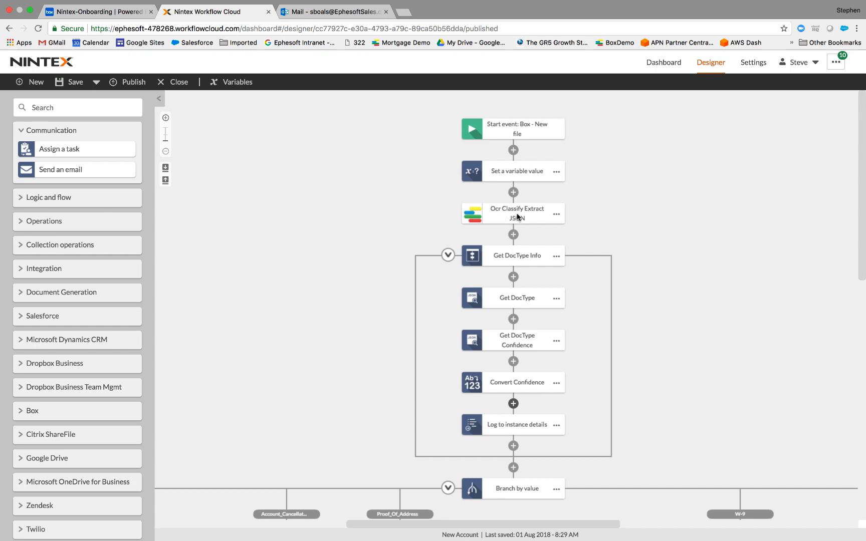
pyautogui.moveTo(528, 217)
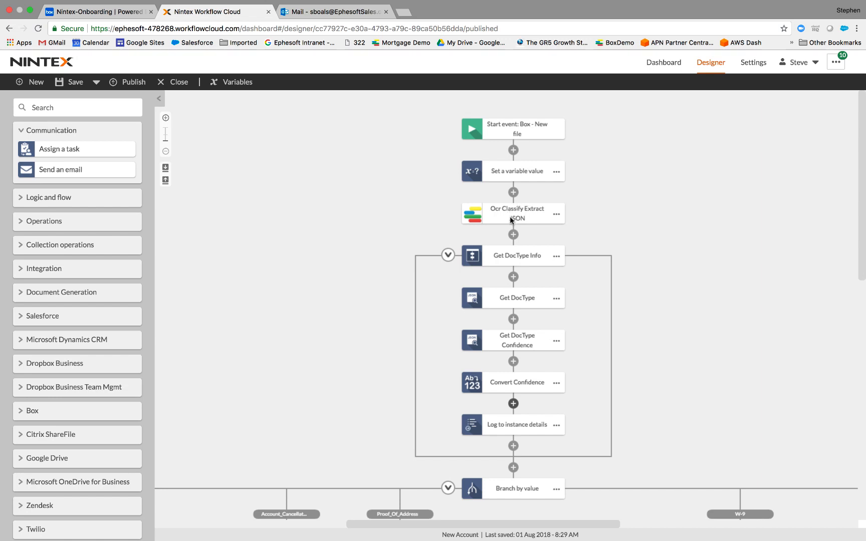
pyautogui.moveTo(500, 262)
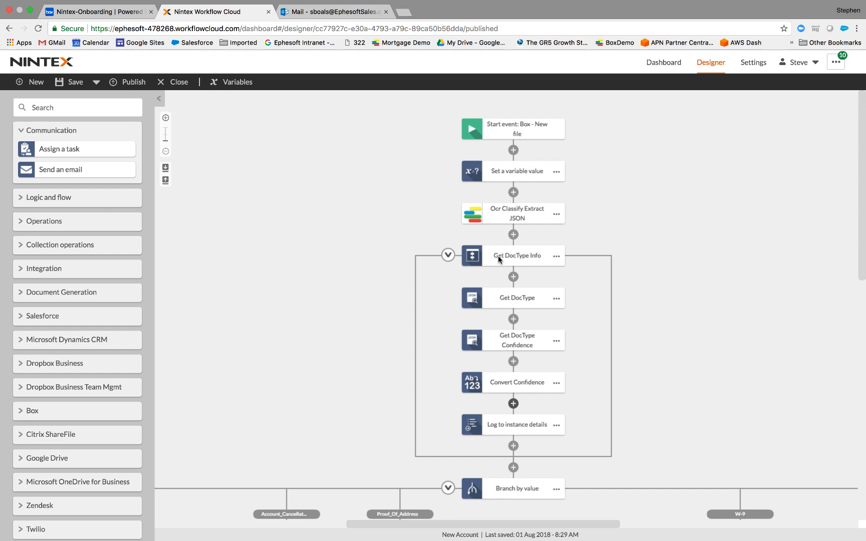
pyautogui.moveTo(499, 344)
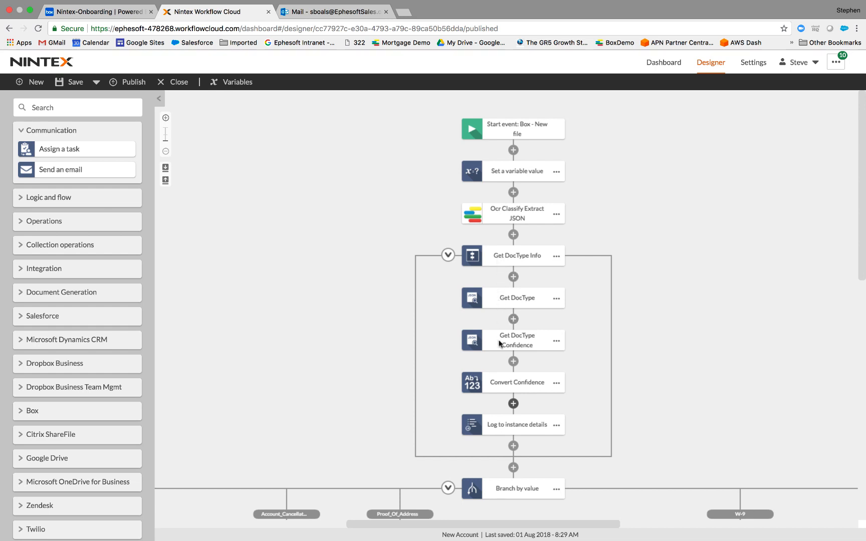
pyautogui.moveTo(495, 445)
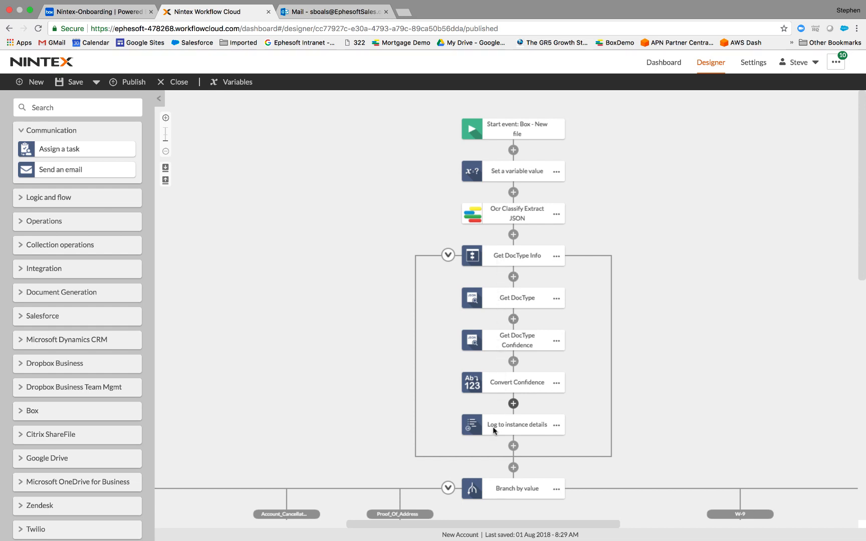
pyautogui.scroll(-3)
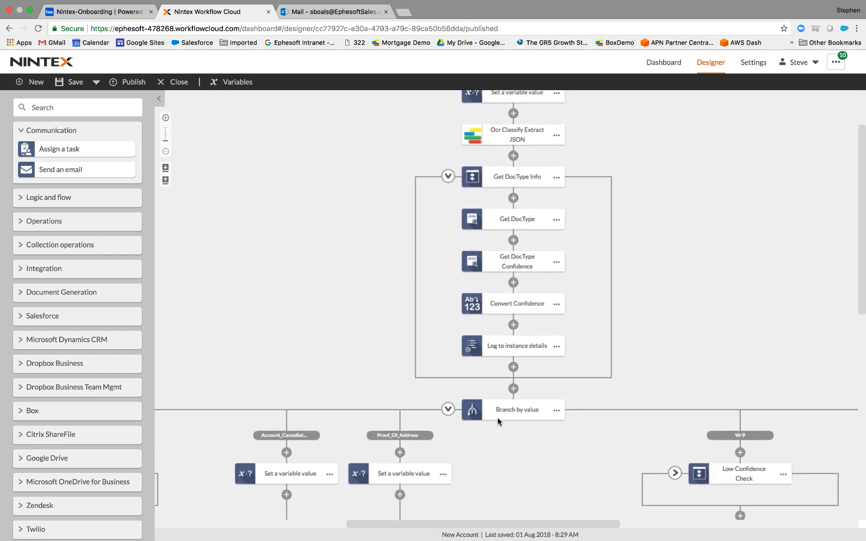
# Bring the Account_Application branch below Branch by value into view on the canvas
pyautogui.click(517, 410)
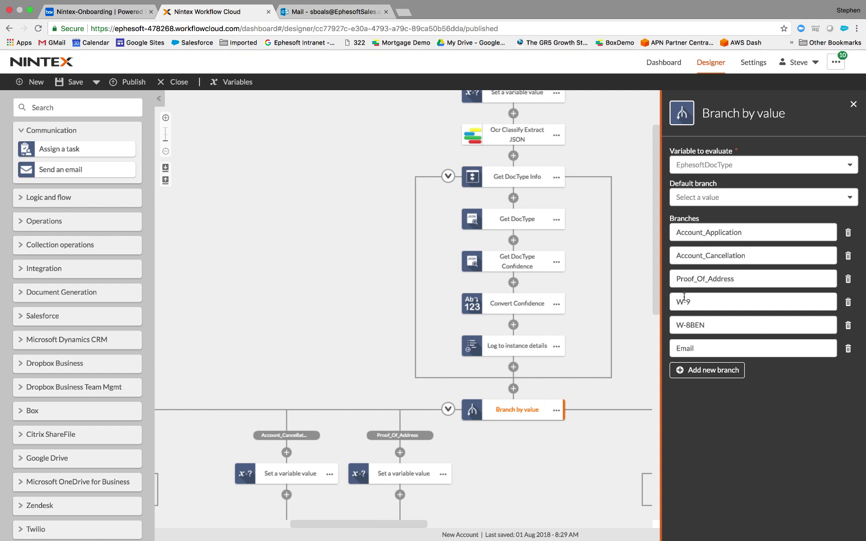
pyautogui.moveTo(386, 381)
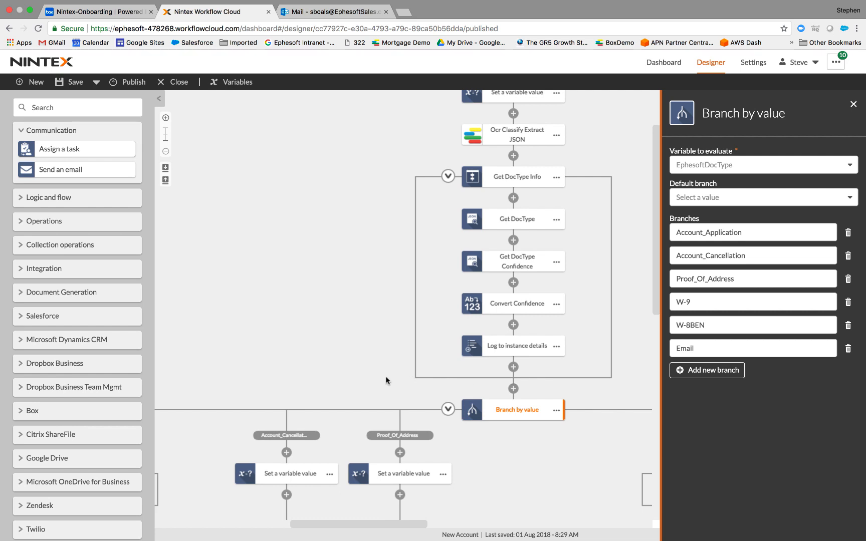
pyautogui.moveTo(351, 526)
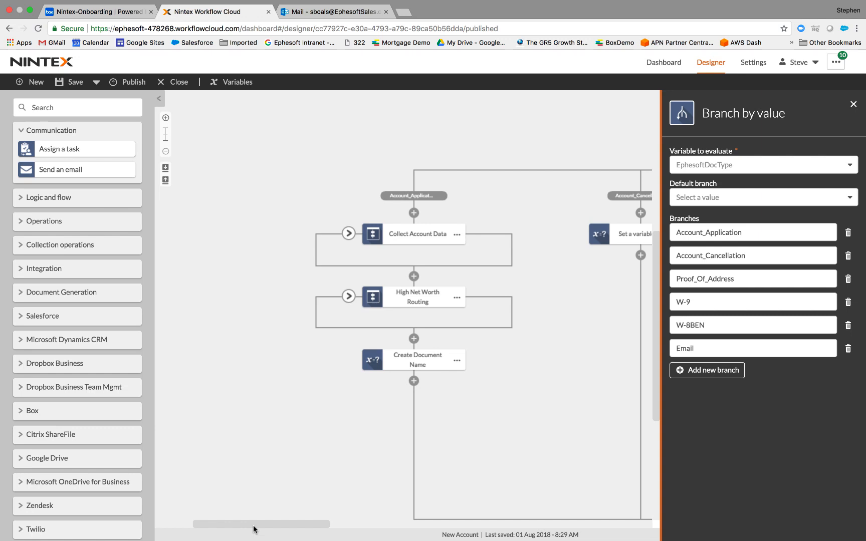
pyautogui.moveTo(299, 385)
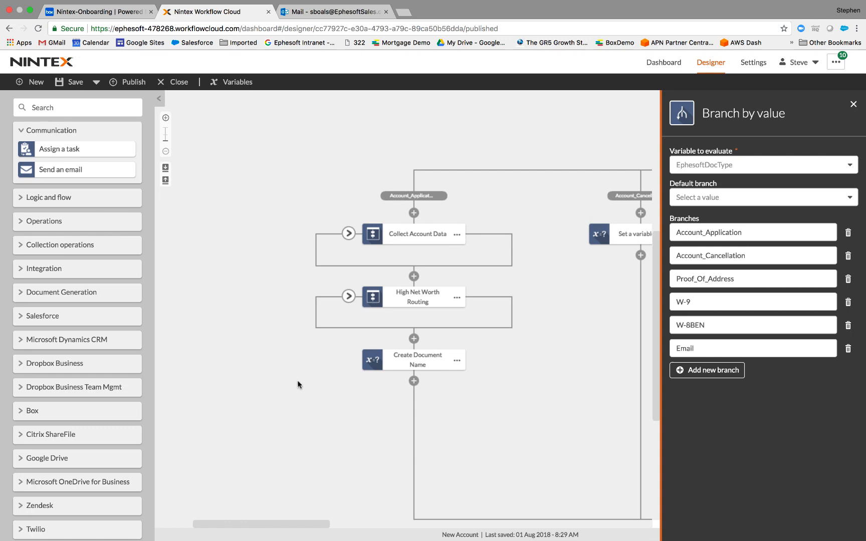
pyautogui.moveTo(330, 271)
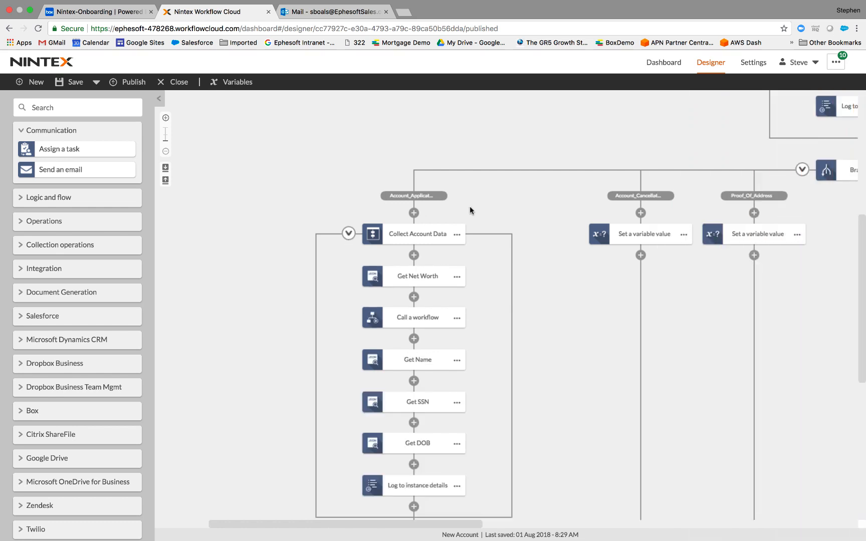
pyautogui.moveTo(416, 198)
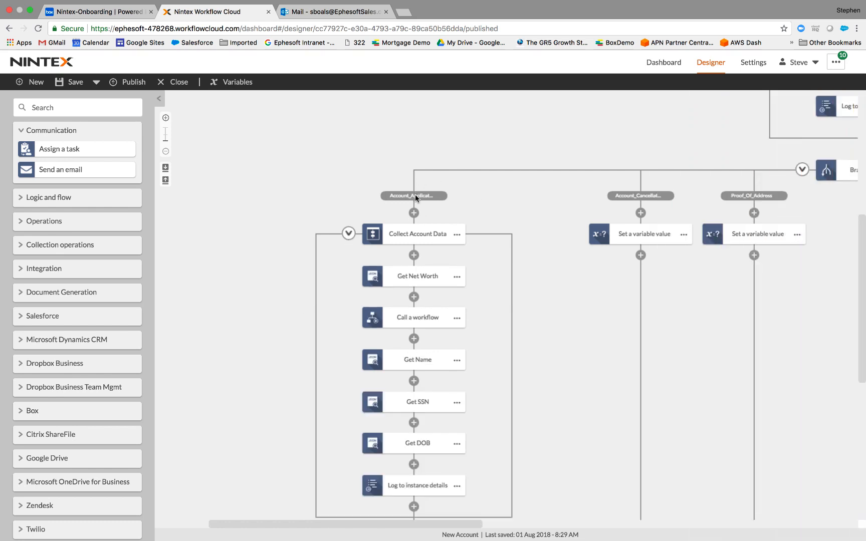
pyautogui.moveTo(418, 280)
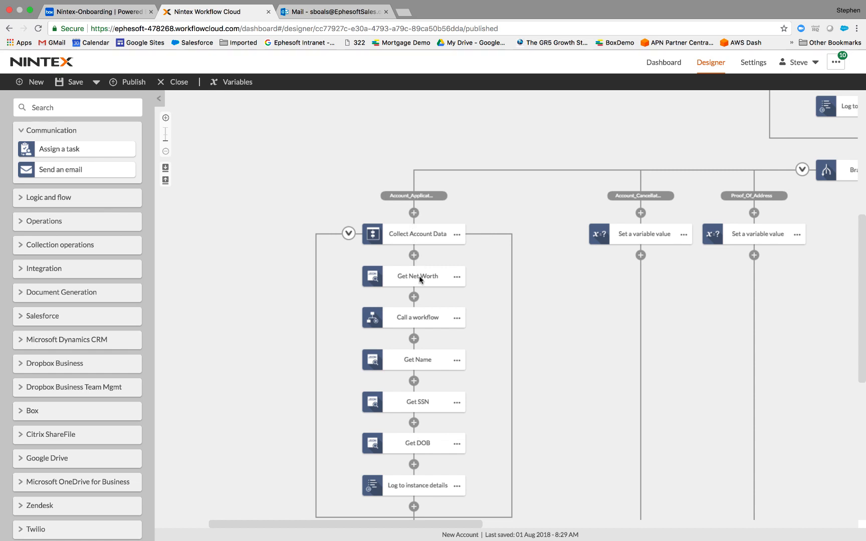
pyautogui.moveTo(426, 371)
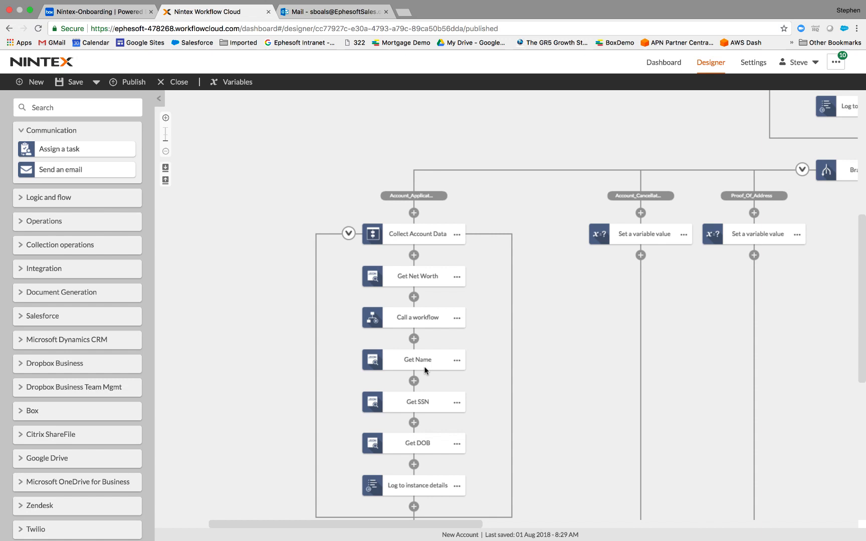
# Reveal the High Net Worth Routing condition: NetWorthConversion greater than 750000 sends an email
pyautogui.scroll(-3)
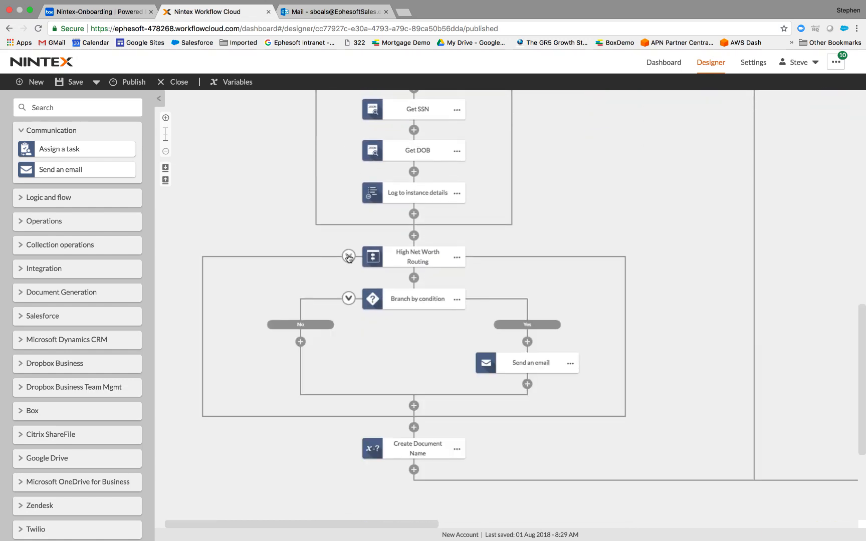
pyautogui.click(417, 257)
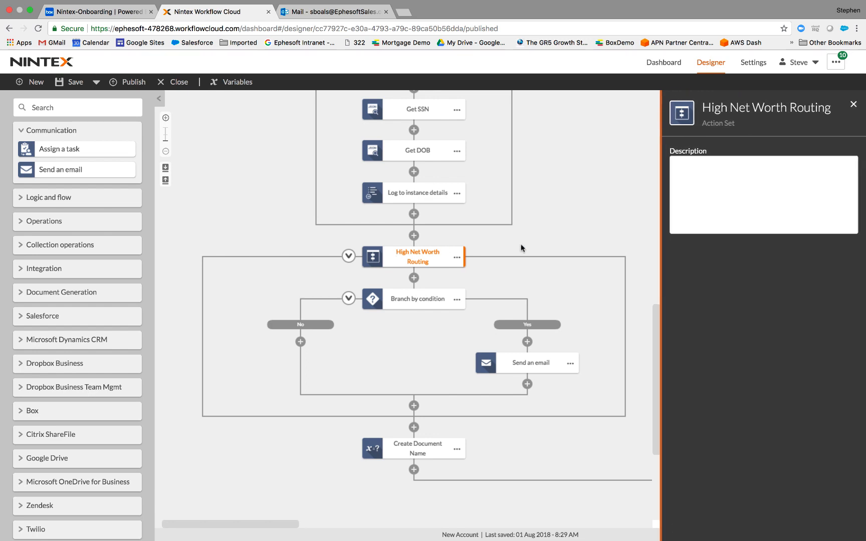
pyautogui.click(417, 299)
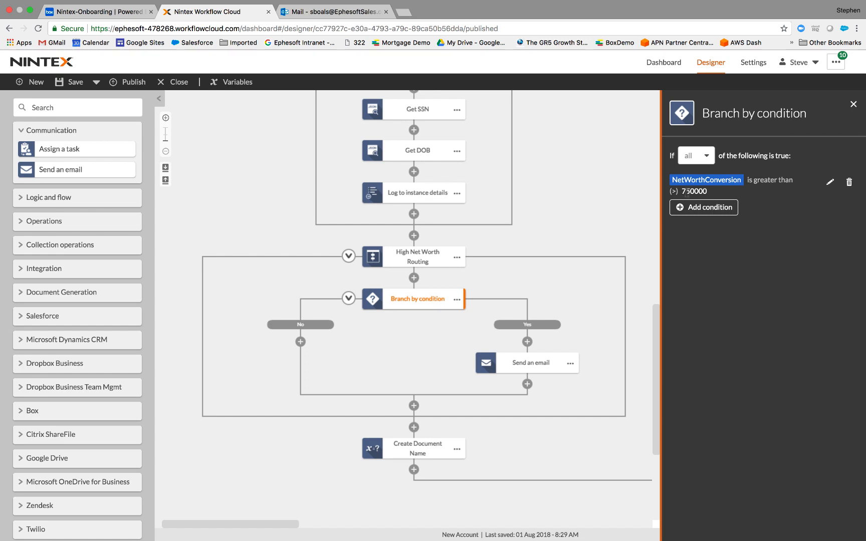
pyautogui.moveTo(624, 242)
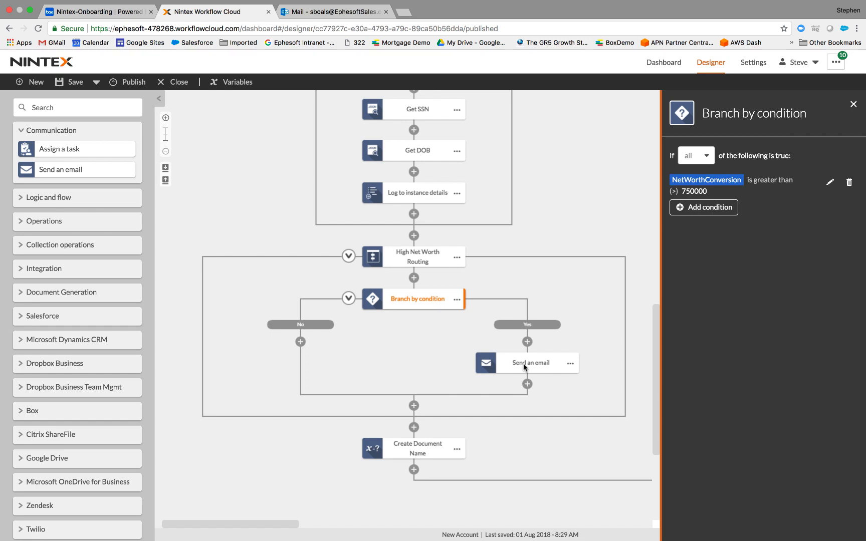
pyautogui.click(349, 12)
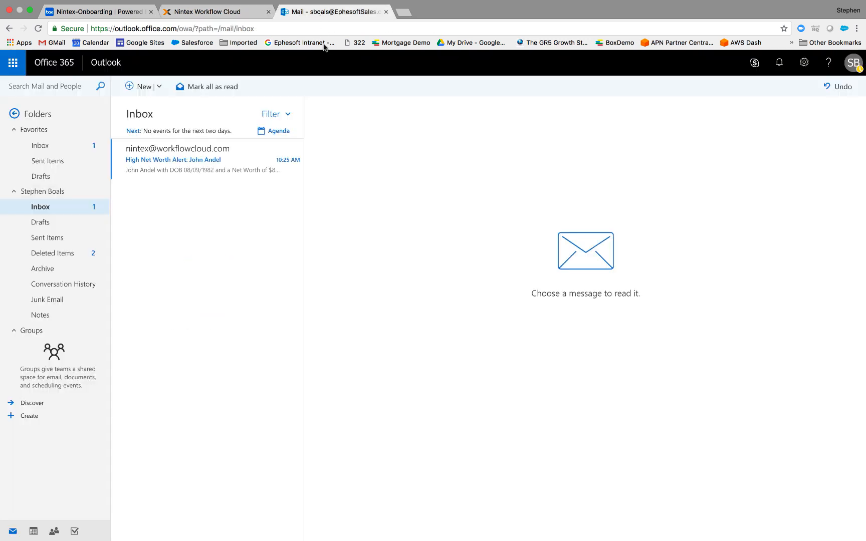
pyautogui.moveTo(251, 253)
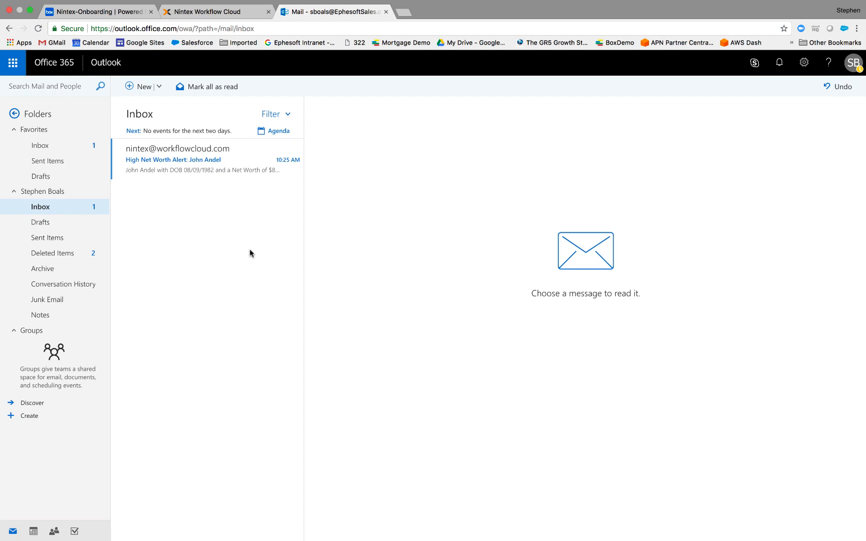
pyautogui.moveTo(198, 169)
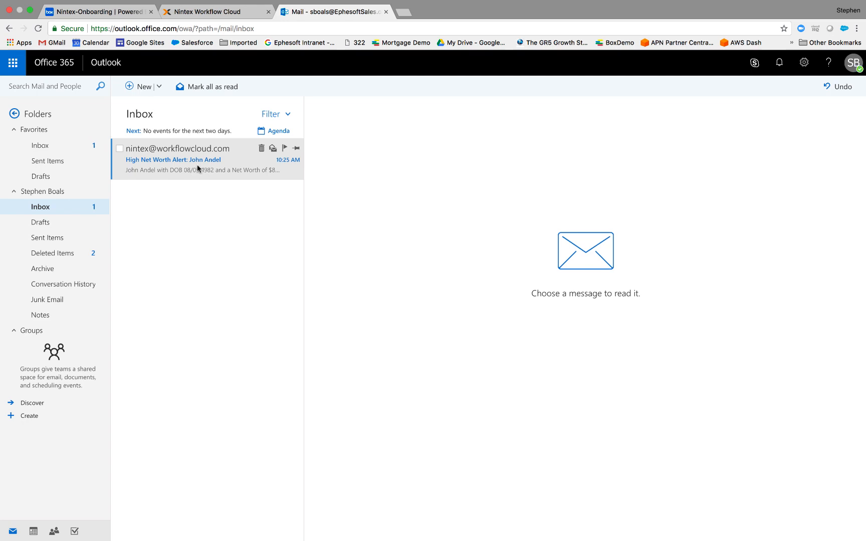
pyautogui.click(199, 160)
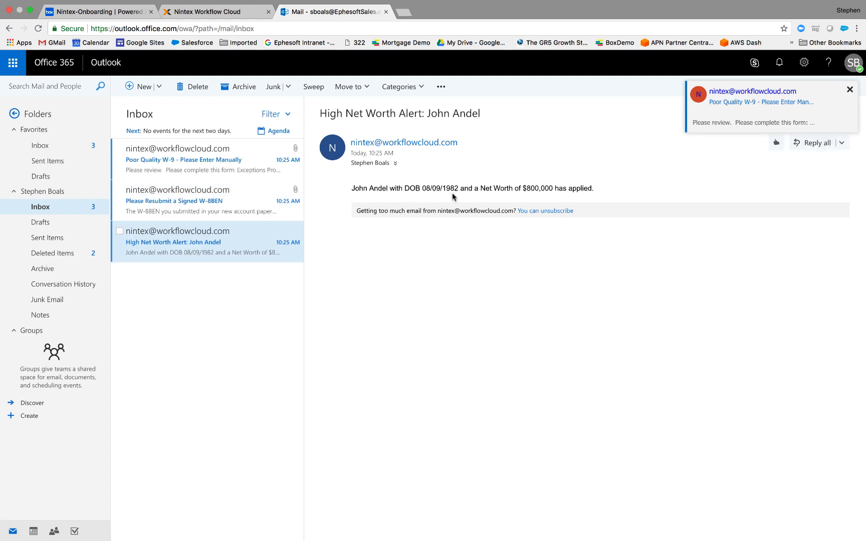
pyautogui.click(850, 89)
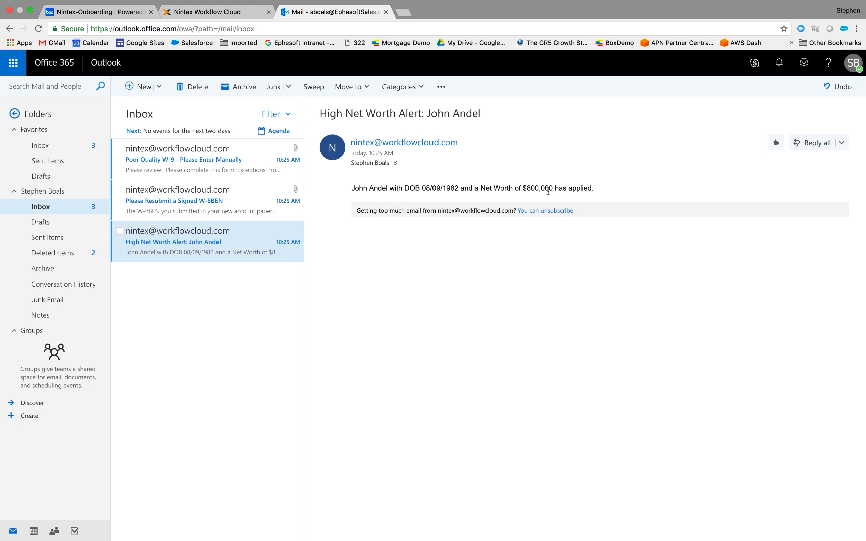
pyautogui.moveTo(544, 196)
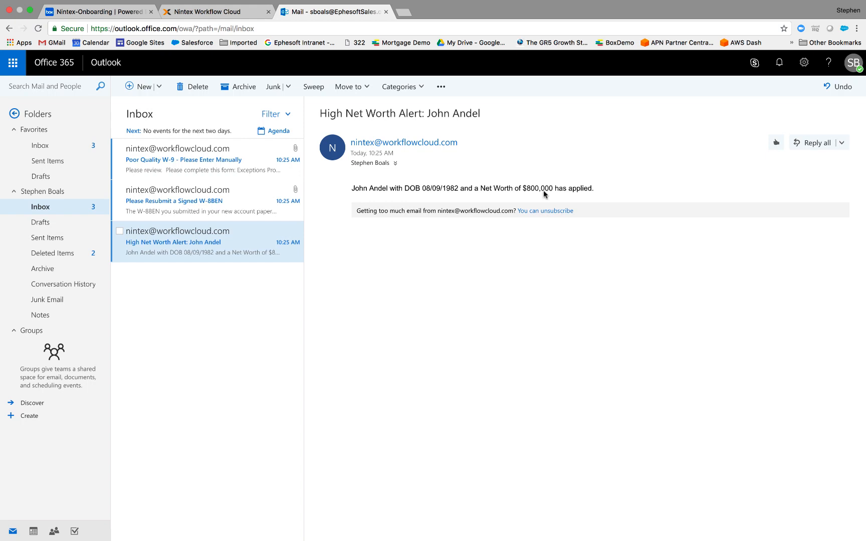
pyautogui.moveTo(546, 200)
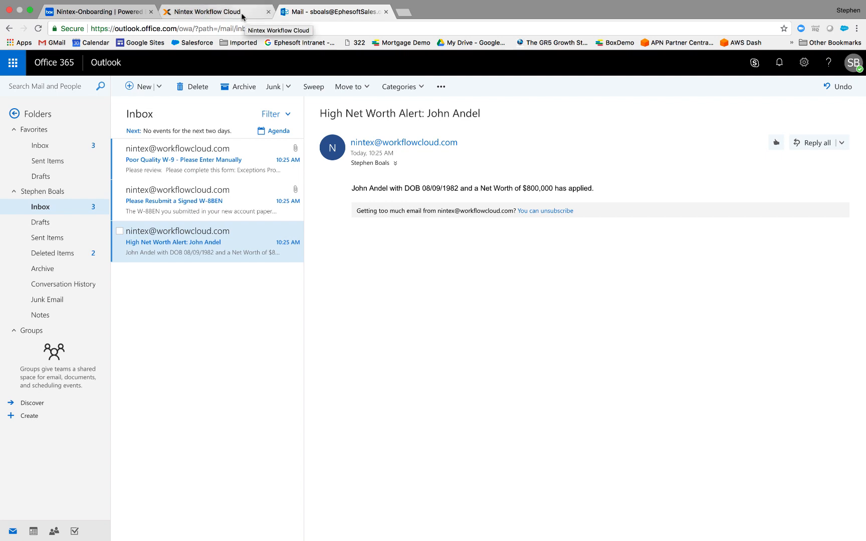
# View the W-9 Document Confidence Check (DocTypeConfDecimal less than 50) and the Exceptions Processing task settings
pyautogui.click(225, 12)
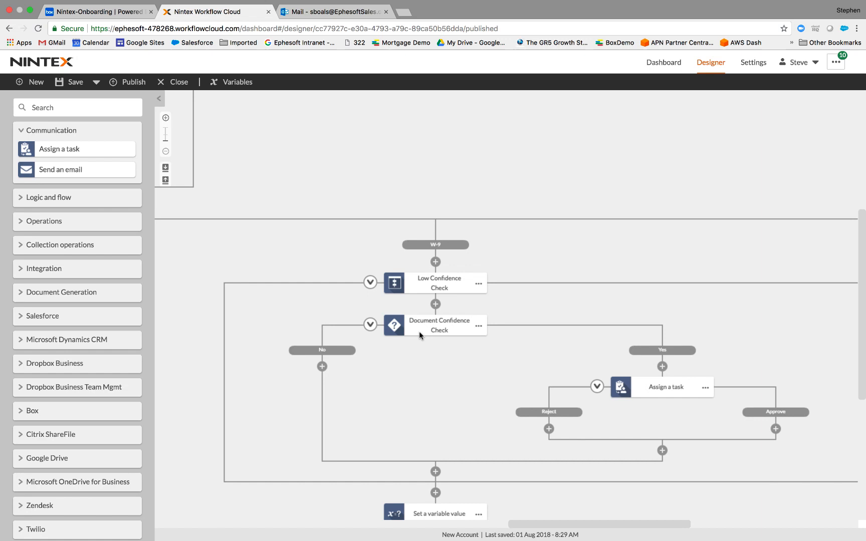
pyautogui.click(440, 325)
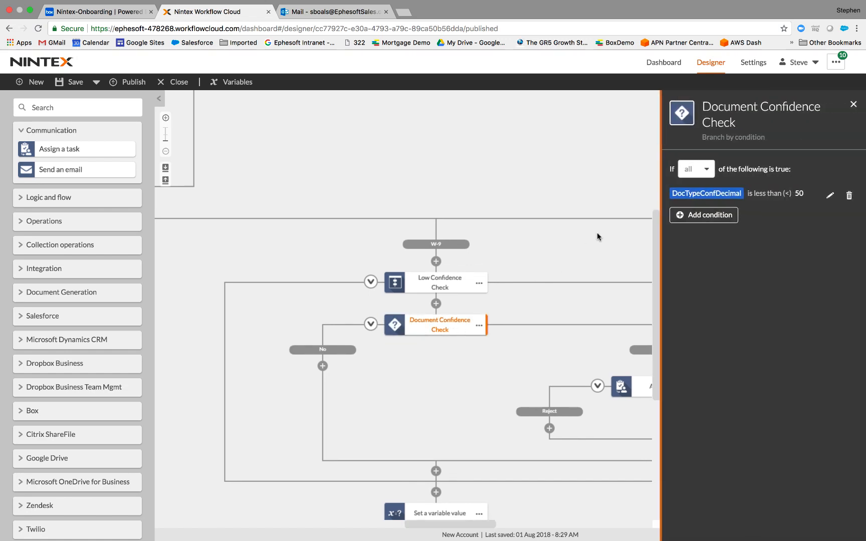
pyautogui.moveTo(619, 207)
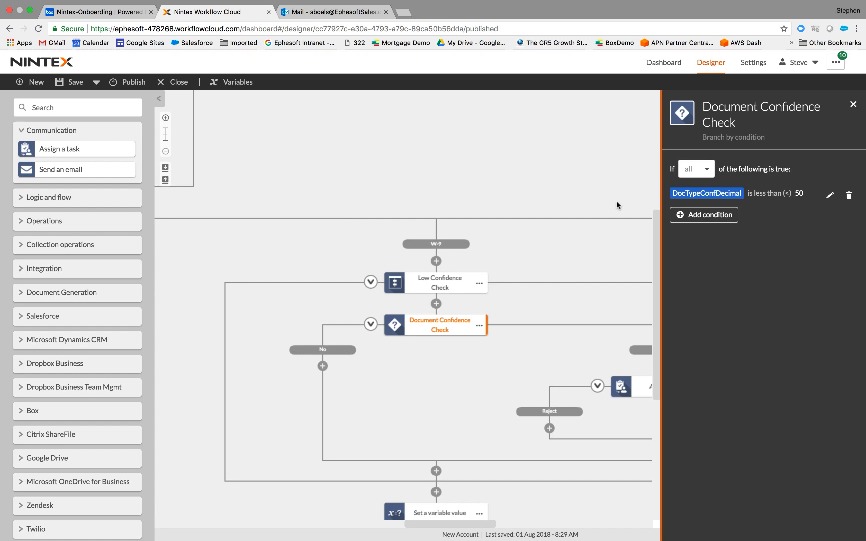
pyautogui.moveTo(762, 210)
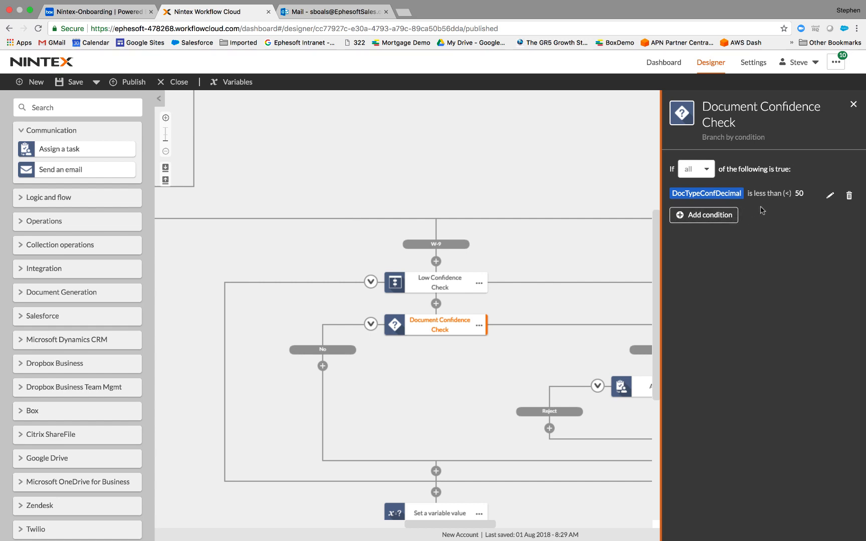
pyautogui.moveTo(542, 476)
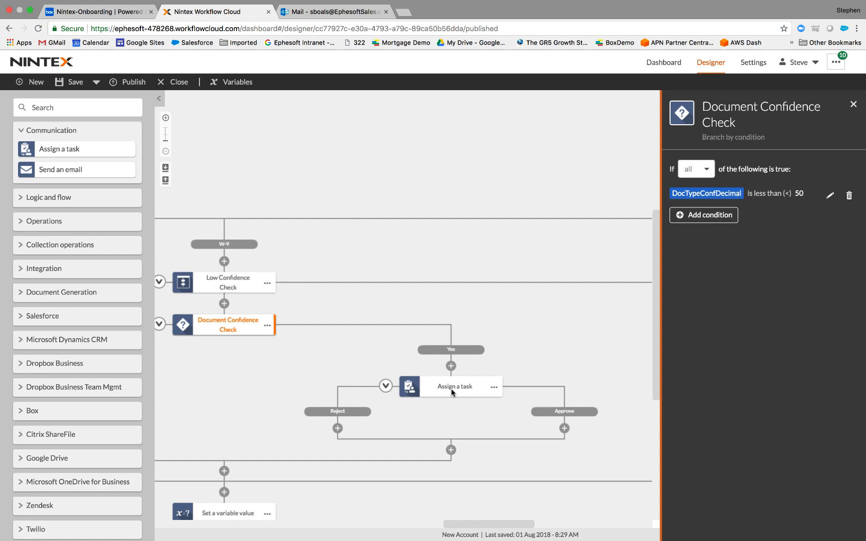
pyautogui.click(454, 387)
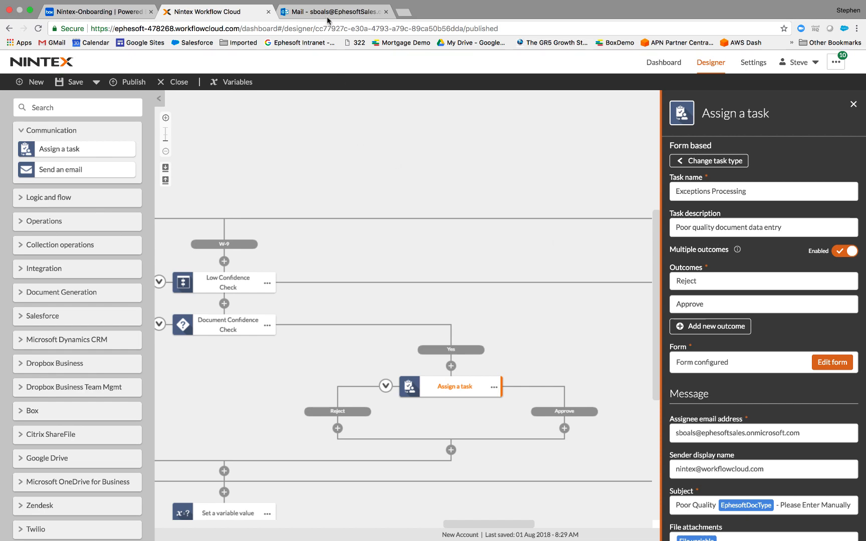
# Read the 'Poor Quality W-9' email, preview W9-BadQuality.pdf and follow the Exceptions Processing link
pyautogui.click(343, 12)
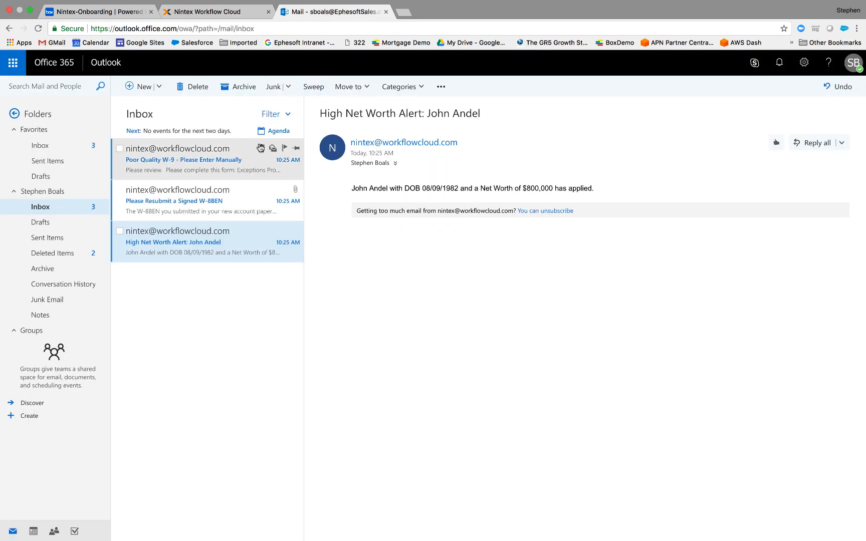
pyautogui.click(205, 159)
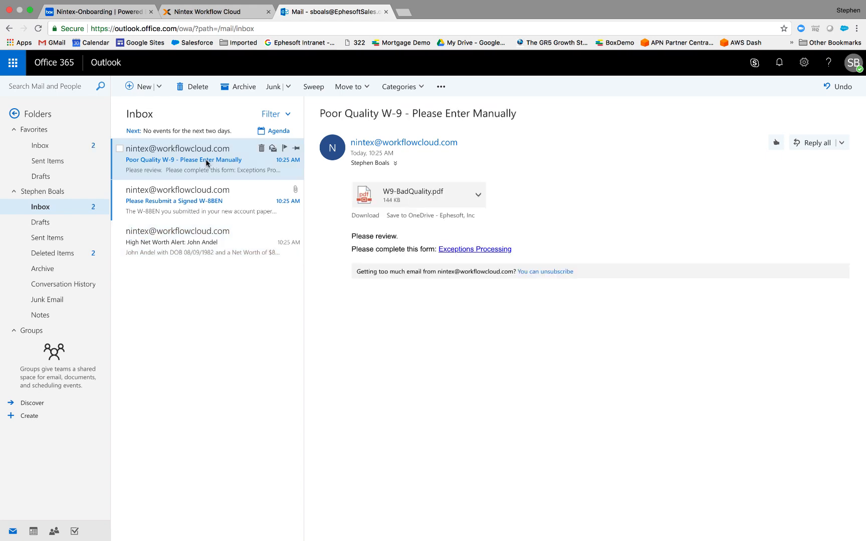
pyautogui.moveTo(280, 173)
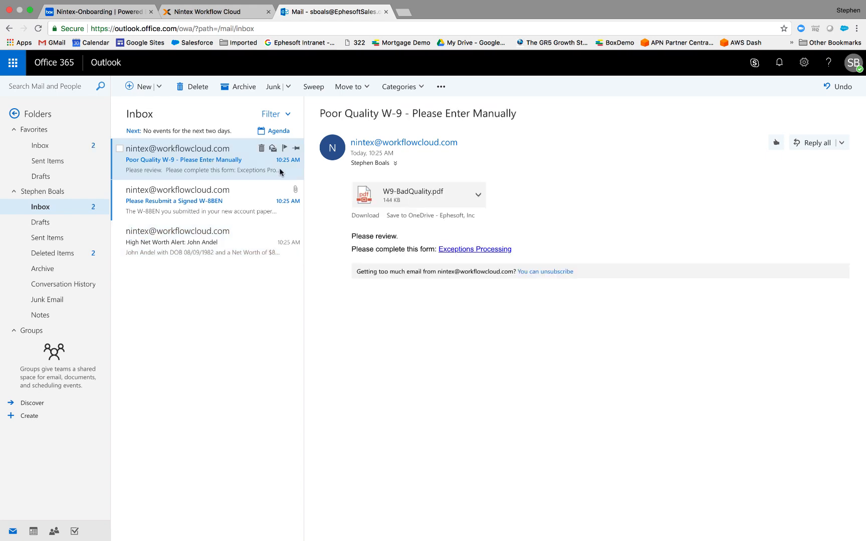
pyautogui.moveTo(324, 225)
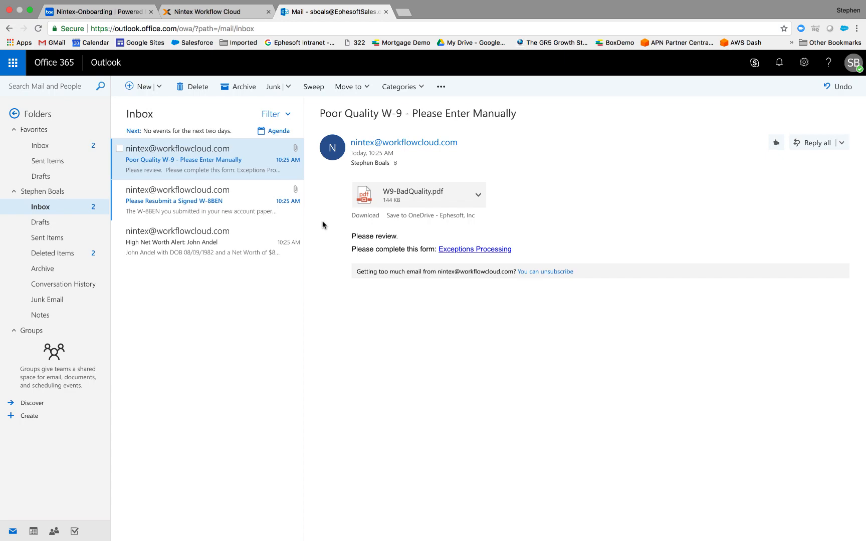
pyautogui.moveTo(429, 259)
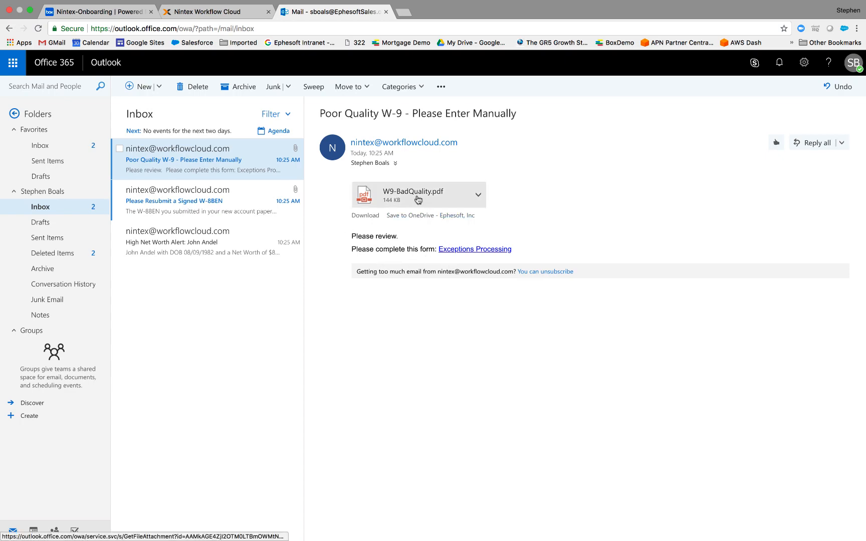
pyautogui.click(418, 195)
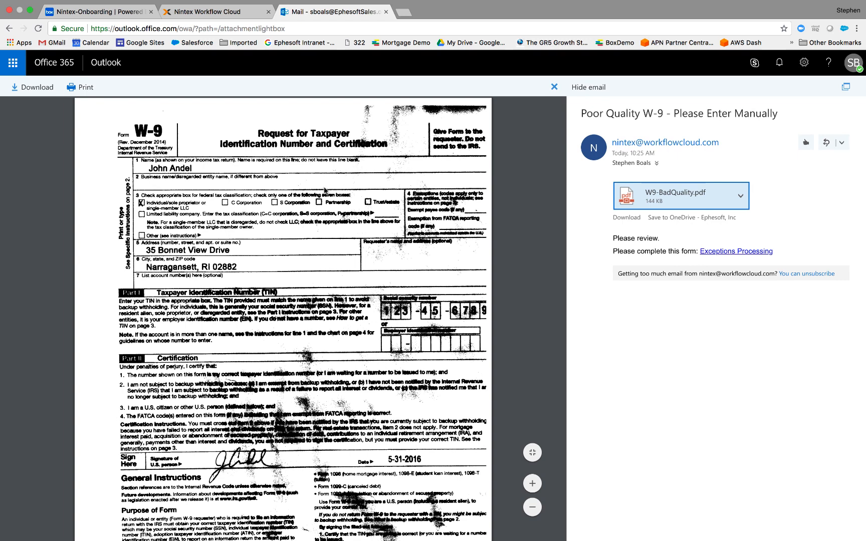
pyautogui.moveTo(325, 191)
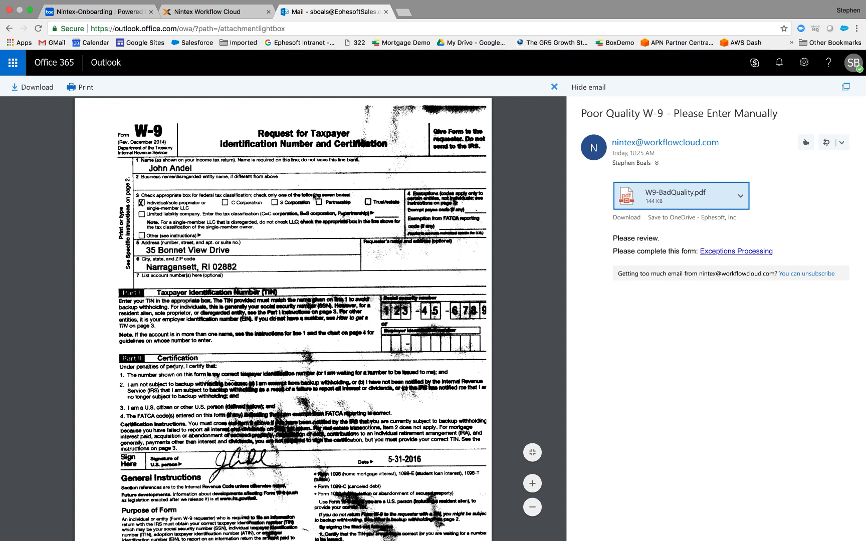
pyautogui.moveTo(692, 280)
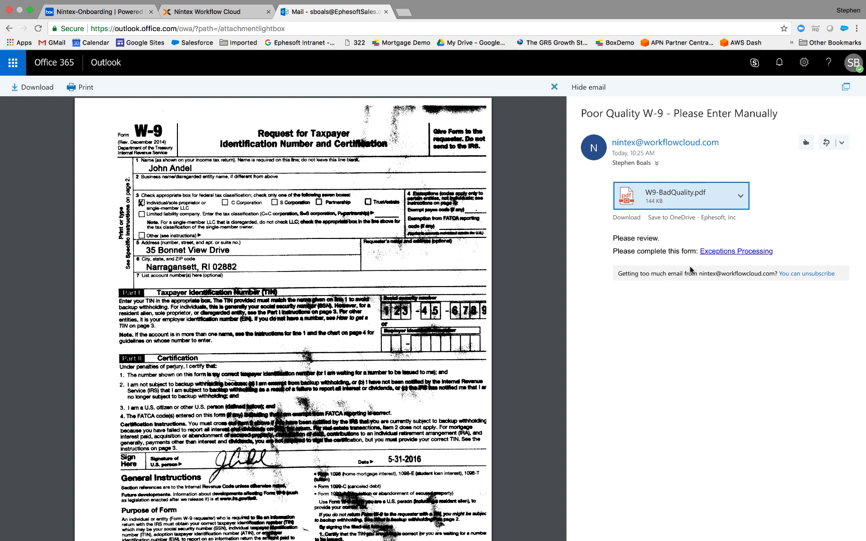
pyautogui.click(737, 250)
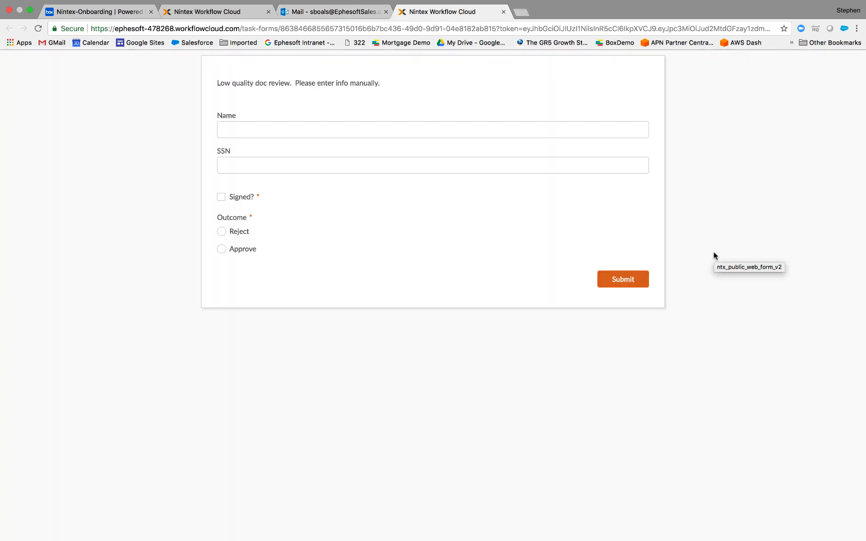
pyautogui.click(439, 135)
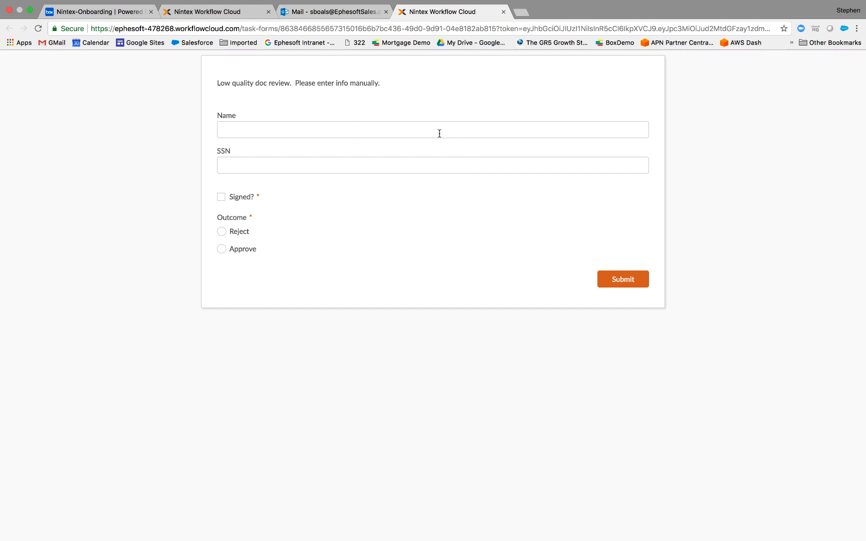
pyautogui.write('John Andel')
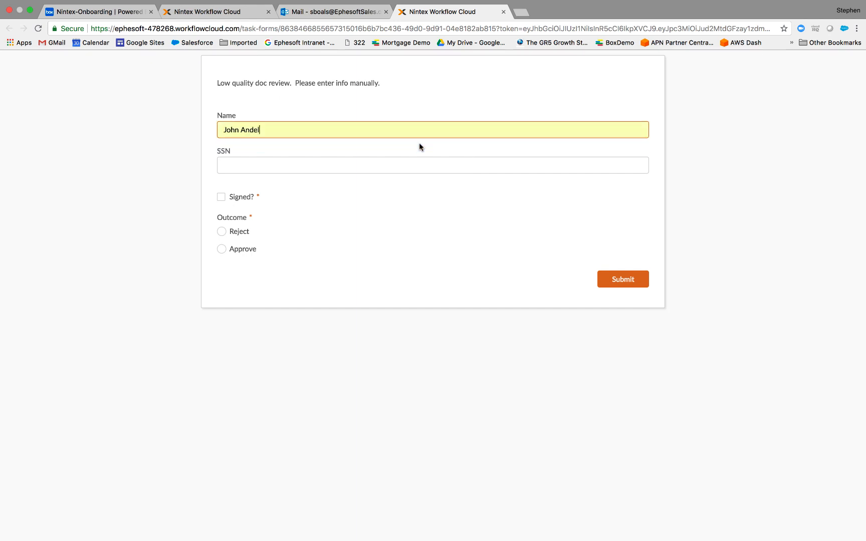
pyautogui.click(412, 164)
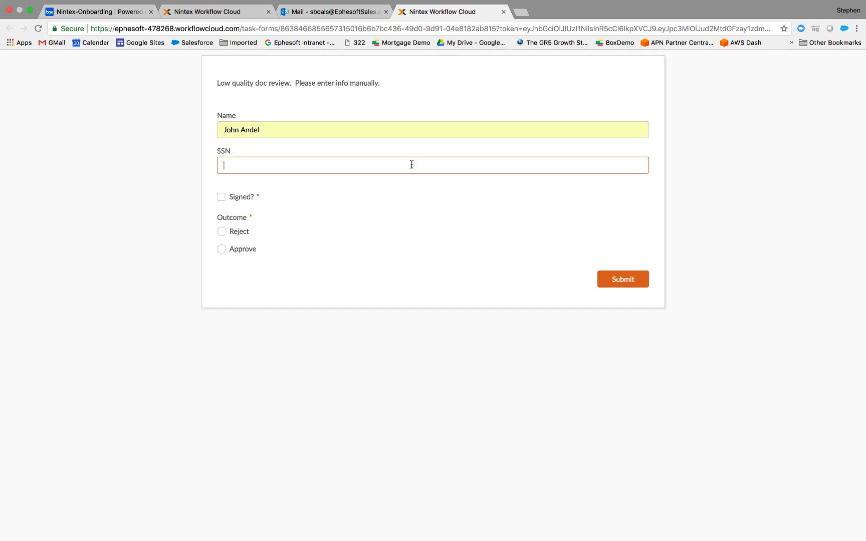
pyautogui.write('1')
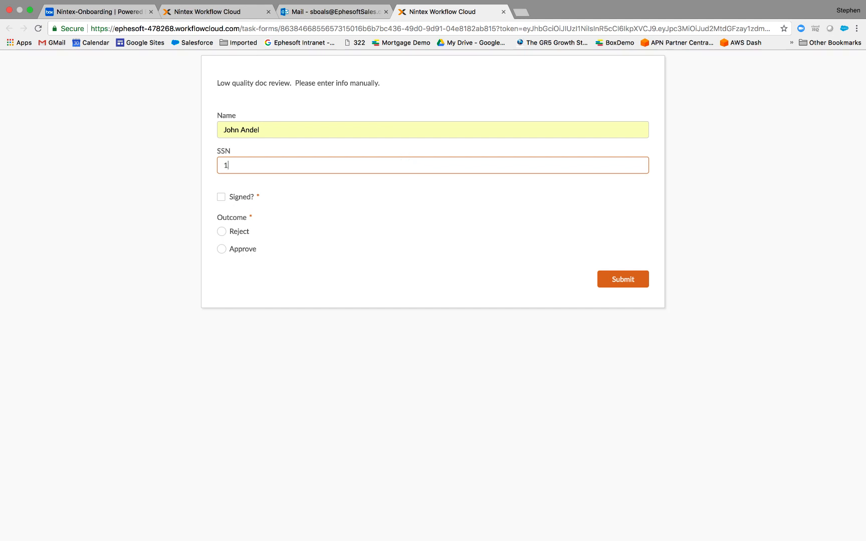
pyautogui.write('23456789')
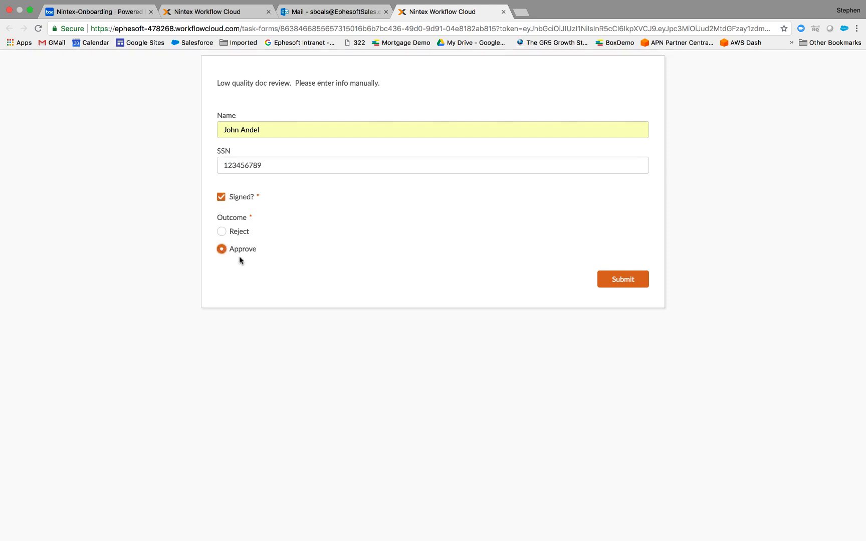
pyautogui.click(624, 280)
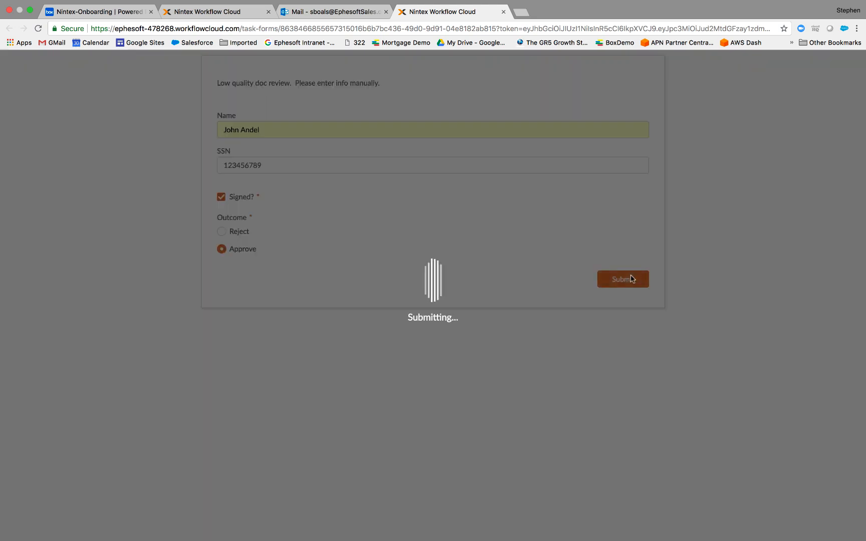
pyautogui.click(624, 279)
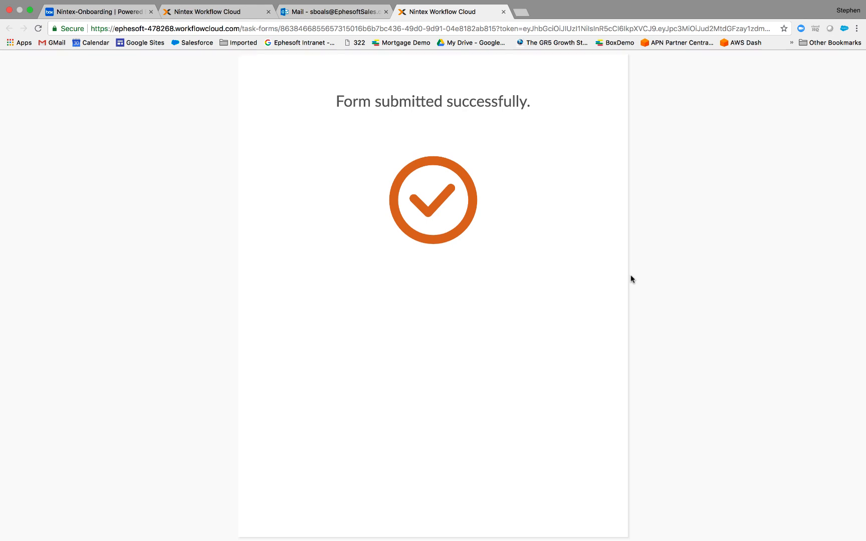
pyautogui.moveTo(321, 153)
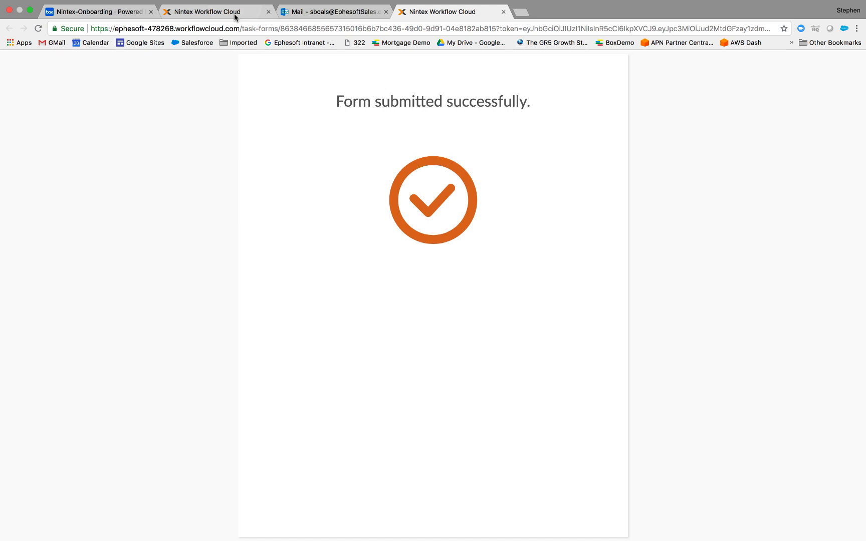
pyautogui.click(220, 11)
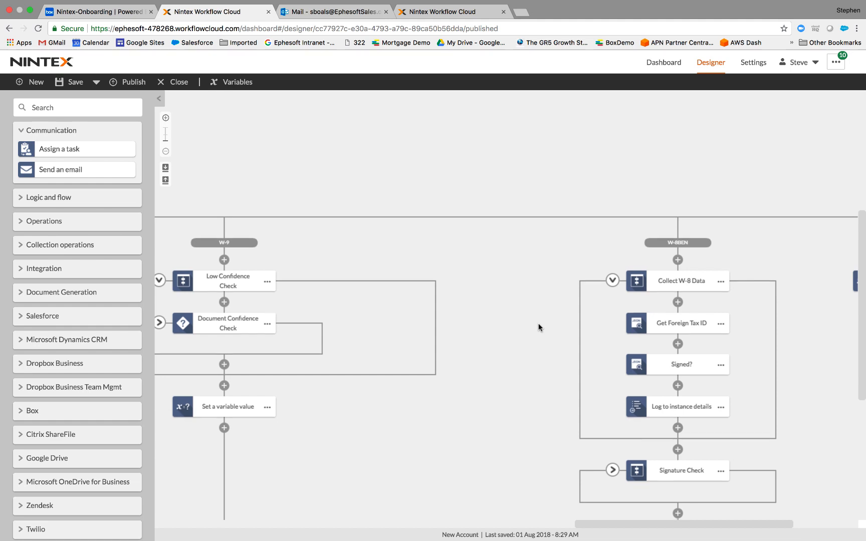
pyautogui.scroll(-3)
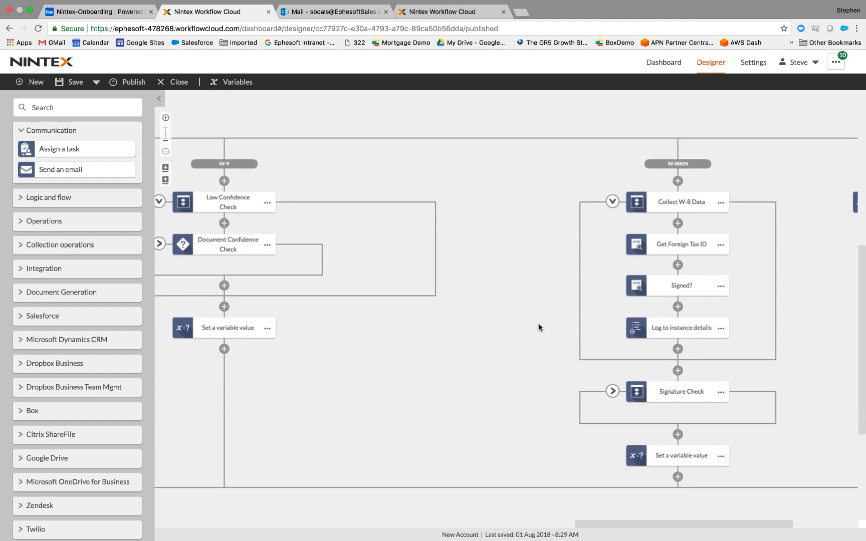
pyautogui.moveTo(640, 159)
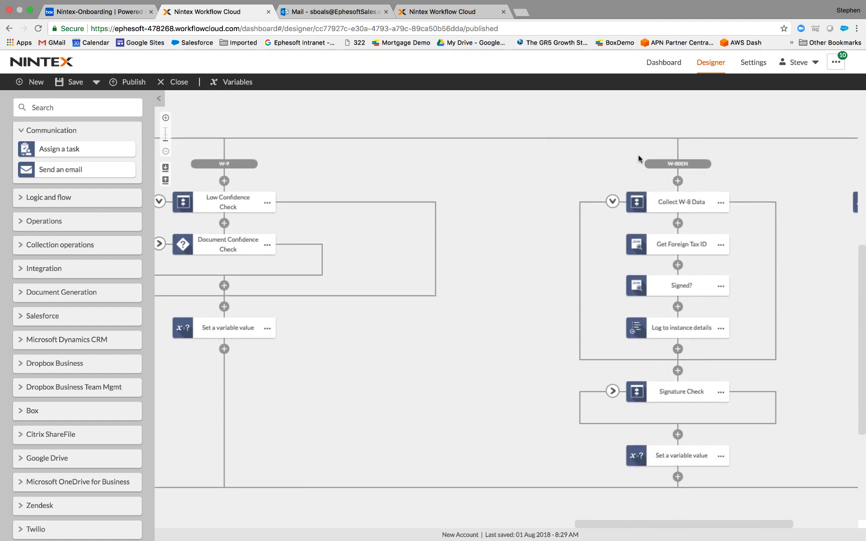
pyautogui.moveTo(655, 203)
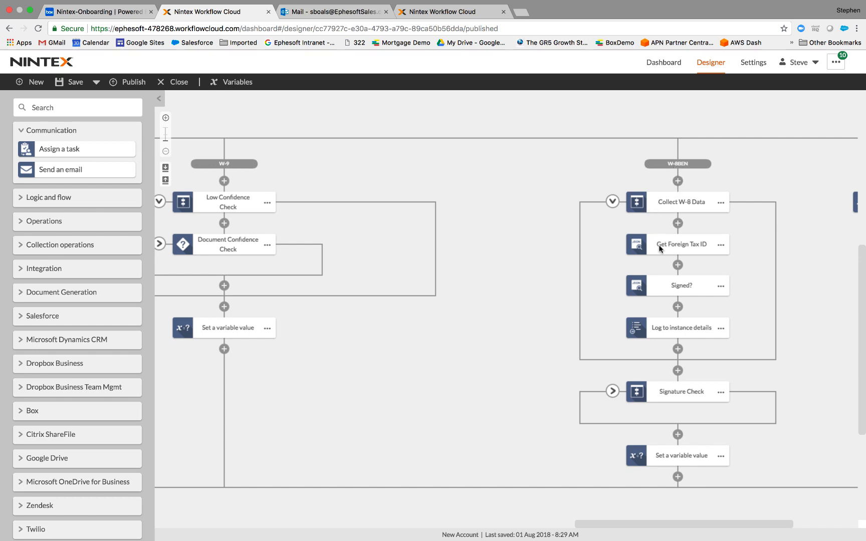
pyautogui.moveTo(629, 290)
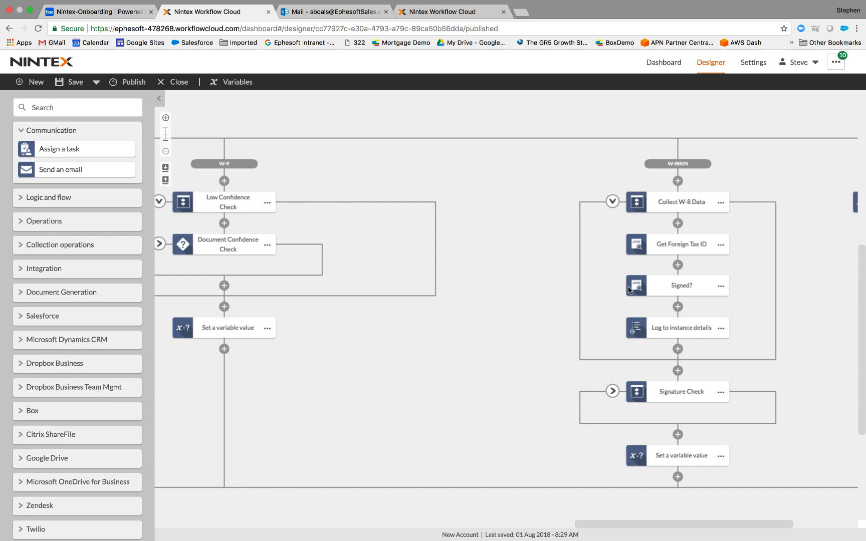
pyautogui.moveTo(671, 292)
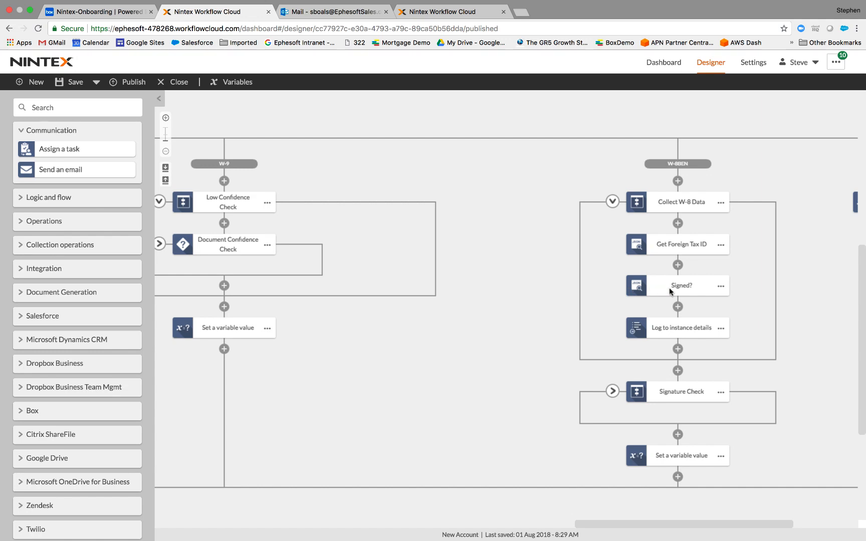
pyautogui.moveTo(686, 289)
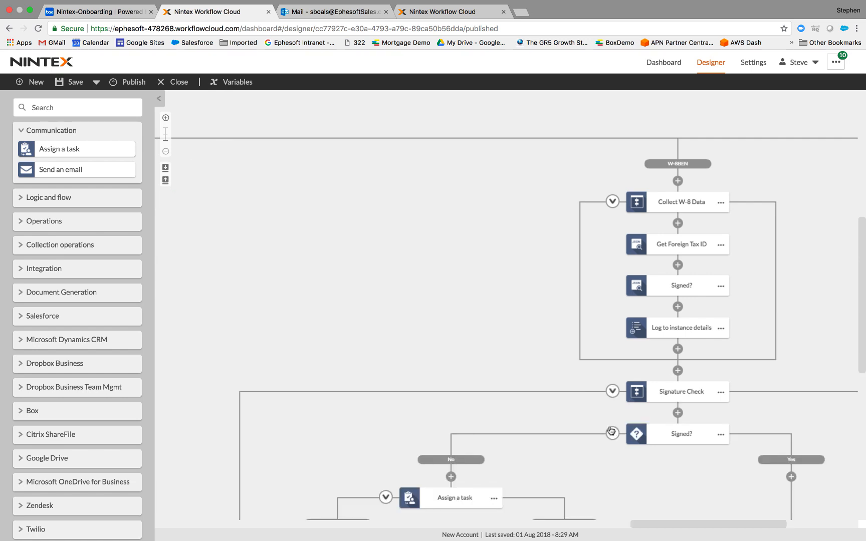
pyautogui.moveTo(663, 441)
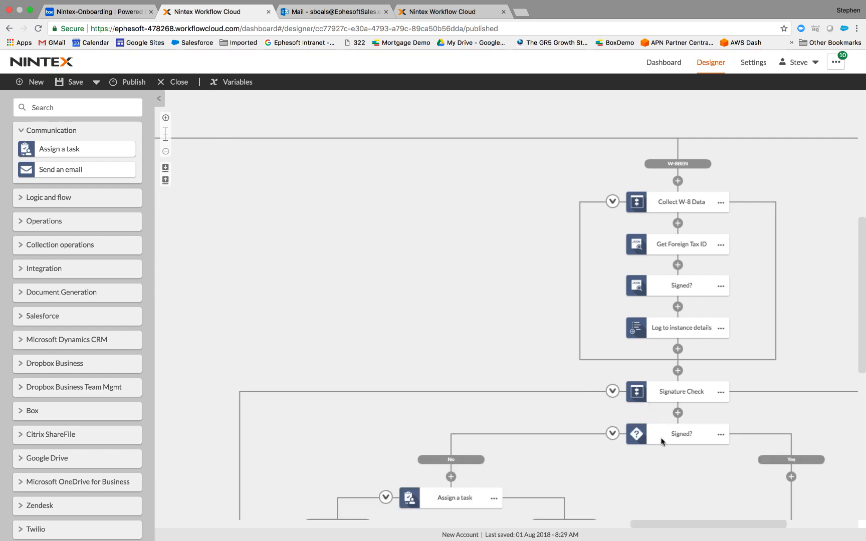
pyautogui.scroll(-3)
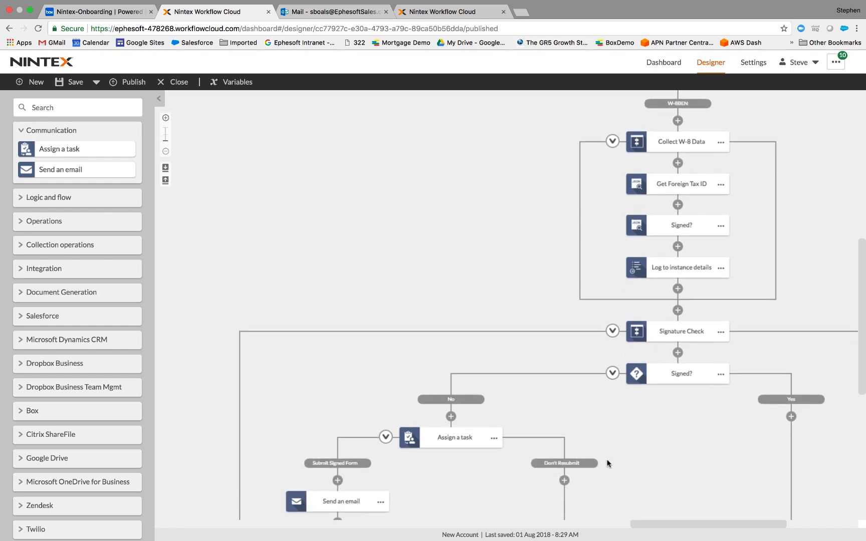
pyautogui.scroll(-3)
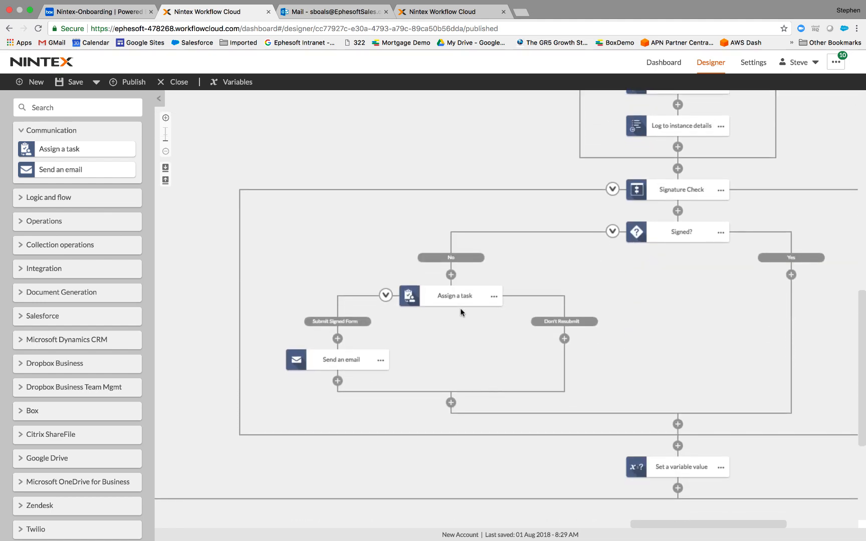
pyautogui.moveTo(429, 331)
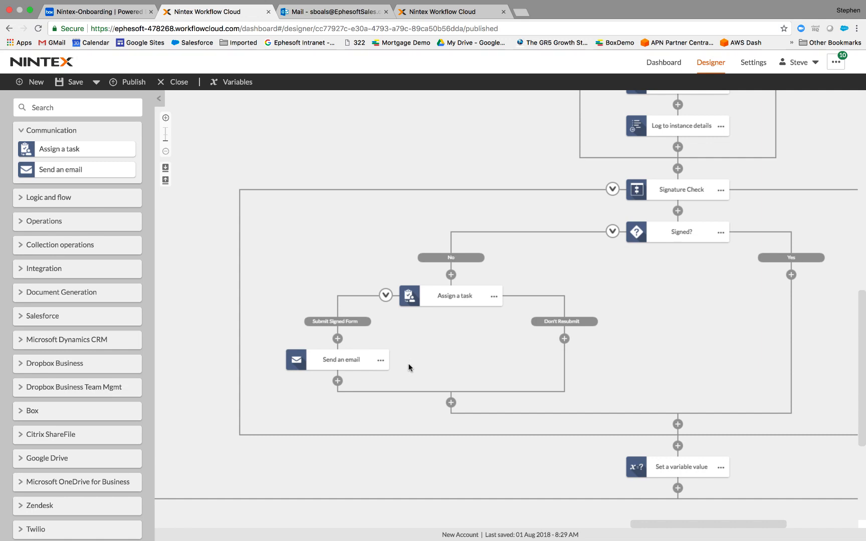
pyautogui.moveTo(272, 177)
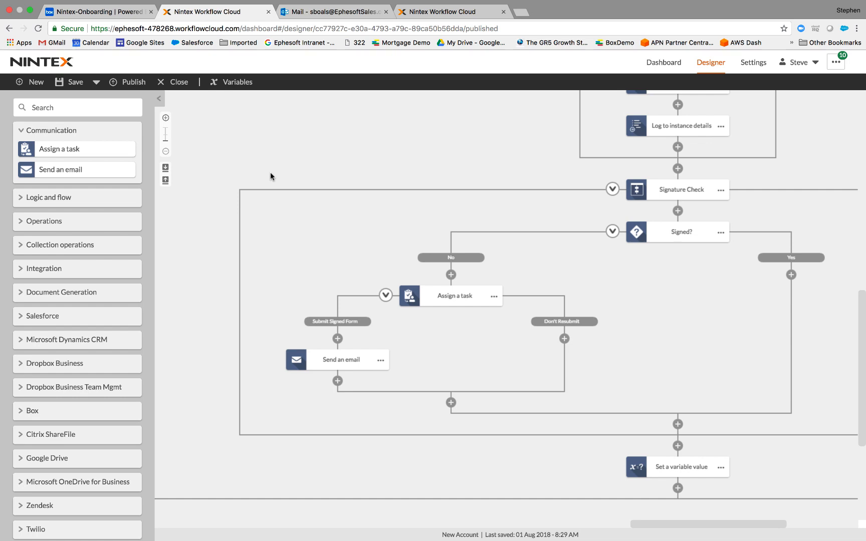
pyautogui.moveTo(311, 141)
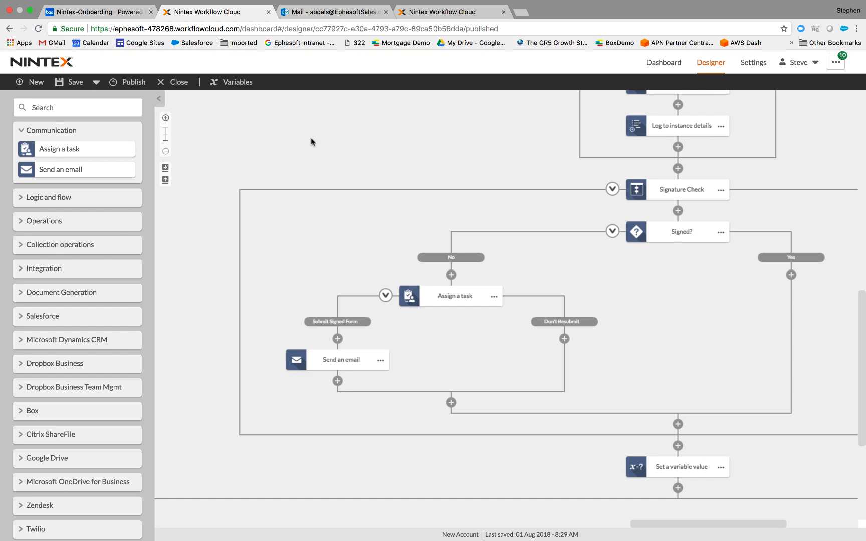
pyautogui.moveTo(383, 68)
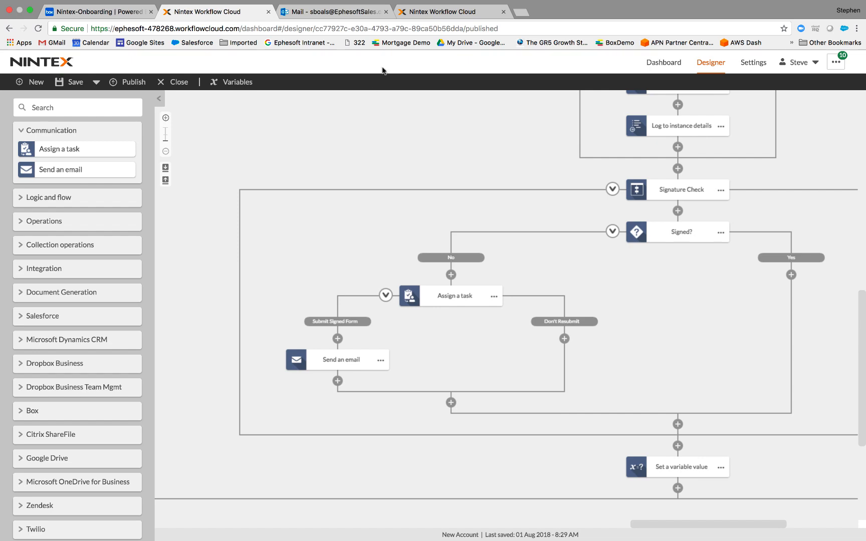
pyautogui.click(339, 12)
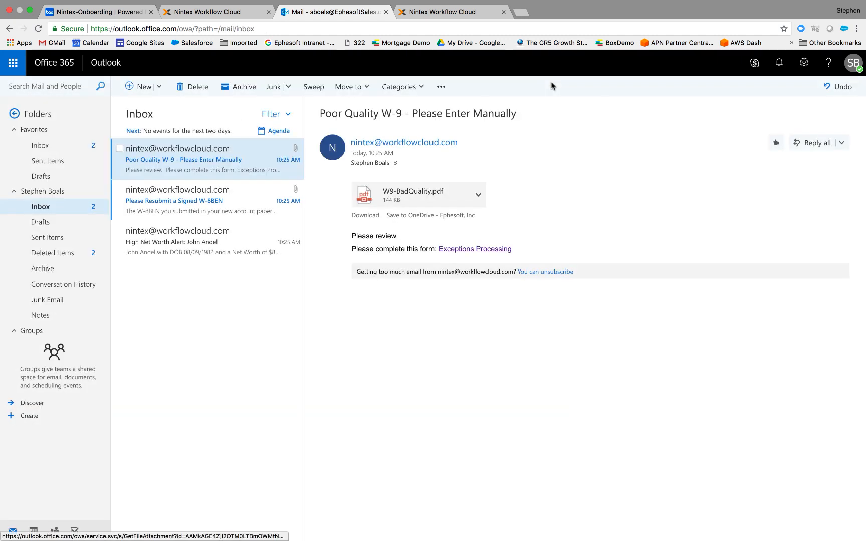
# Read the 'Please Resubmit a Signed W-8BEN' email and follow its Unsigned Document link to the form
pyautogui.click(183, 201)
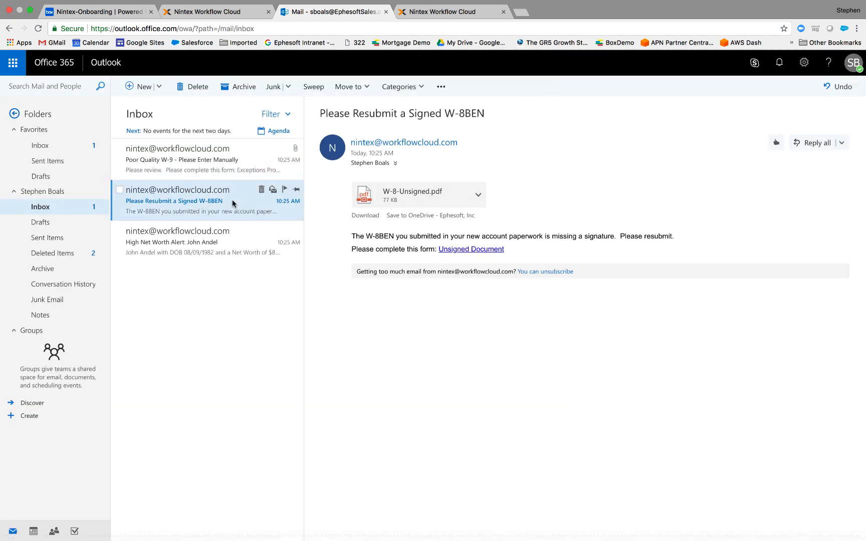
pyautogui.moveTo(339, 219)
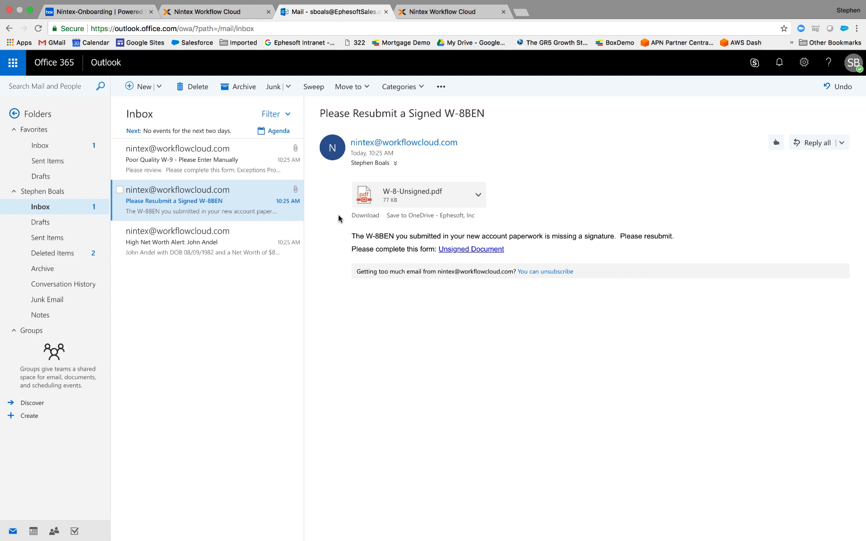
pyautogui.moveTo(361, 235)
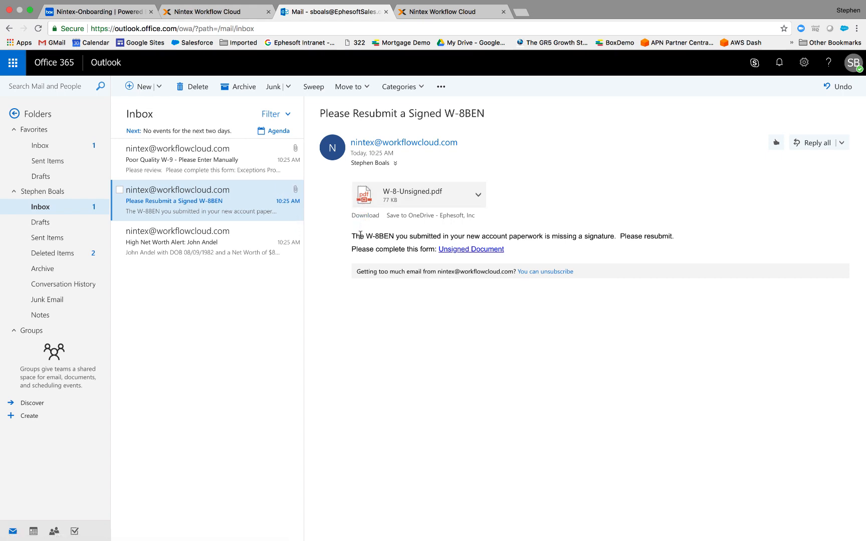
pyautogui.moveTo(369, 245)
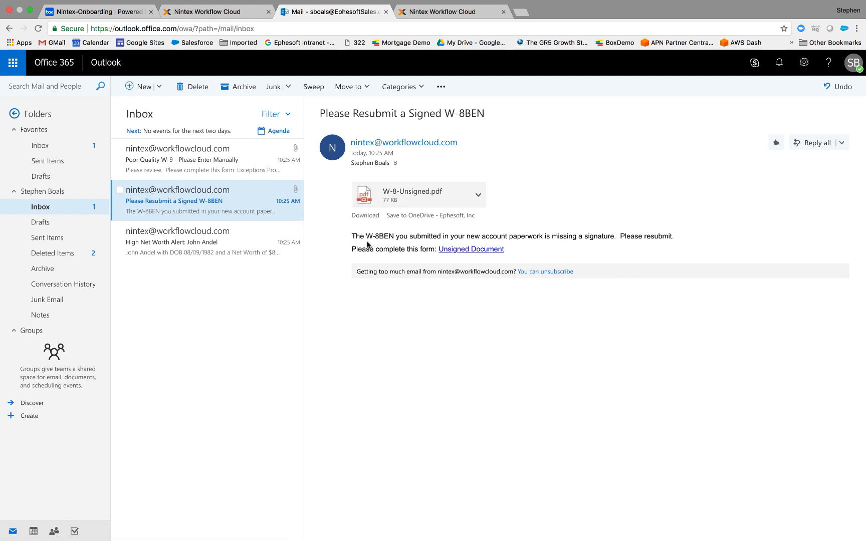
pyautogui.moveTo(387, 245)
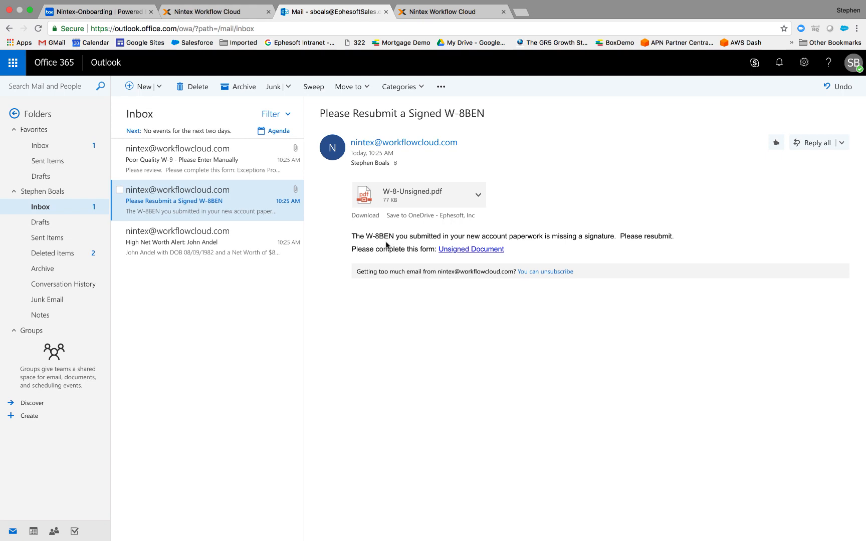
pyautogui.moveTo(527, 246)
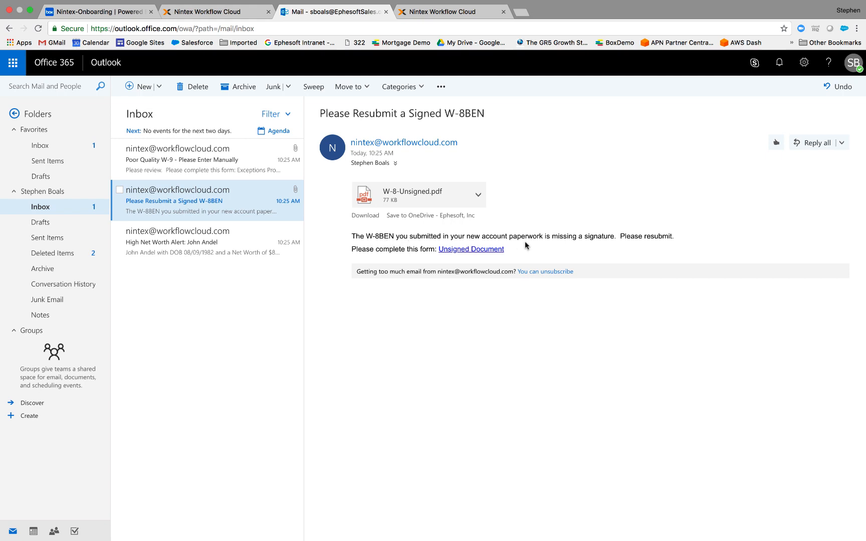
pyautogui.moveTo(601, 244)
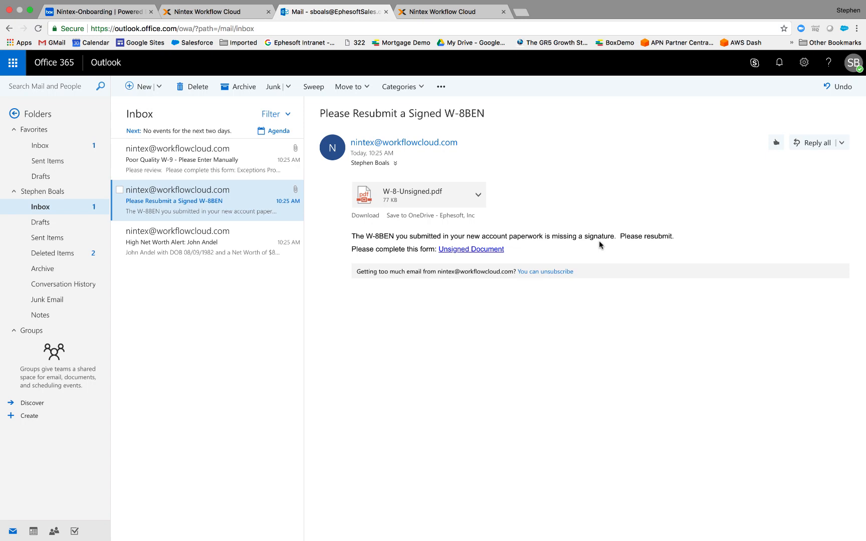
pyautogui.moveTo(505, 293)
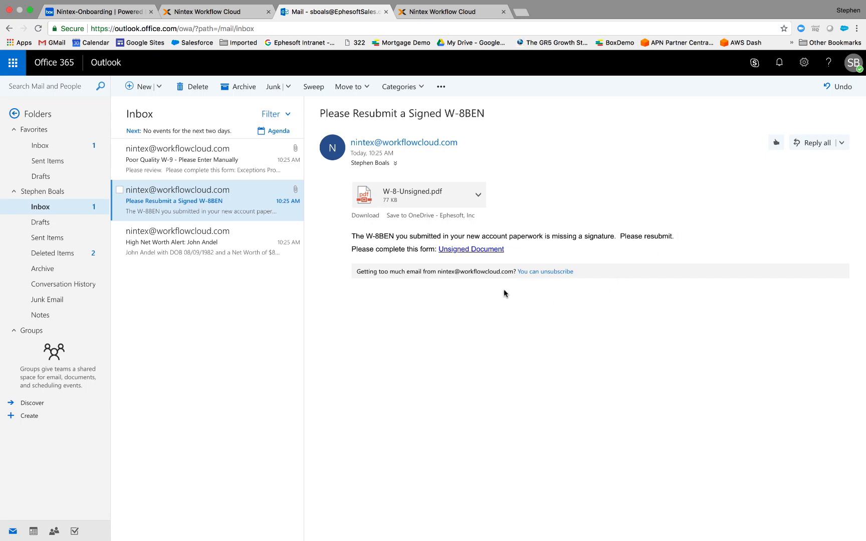
pyautogui.click(471, 249)
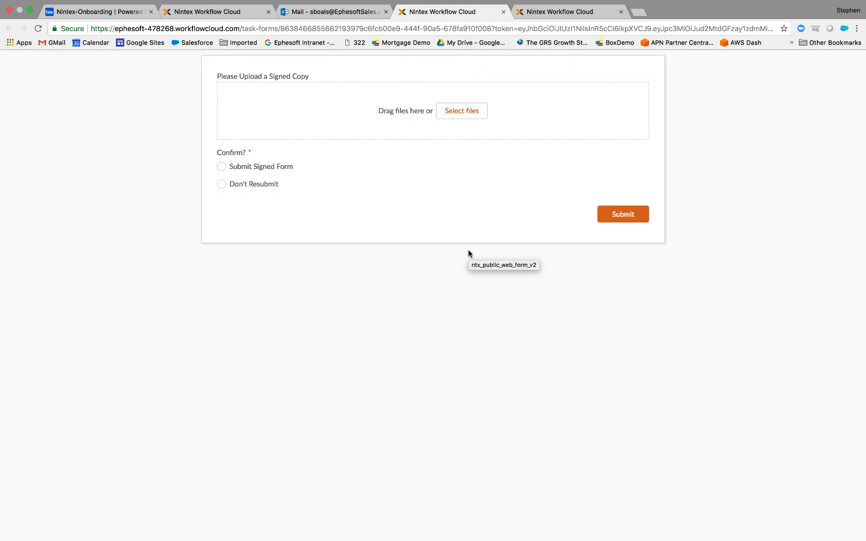
# Attach W-8-Signed.pdf, choose Submit Signed Form, and send the resubmission form
pyautogui.click(462, 111)
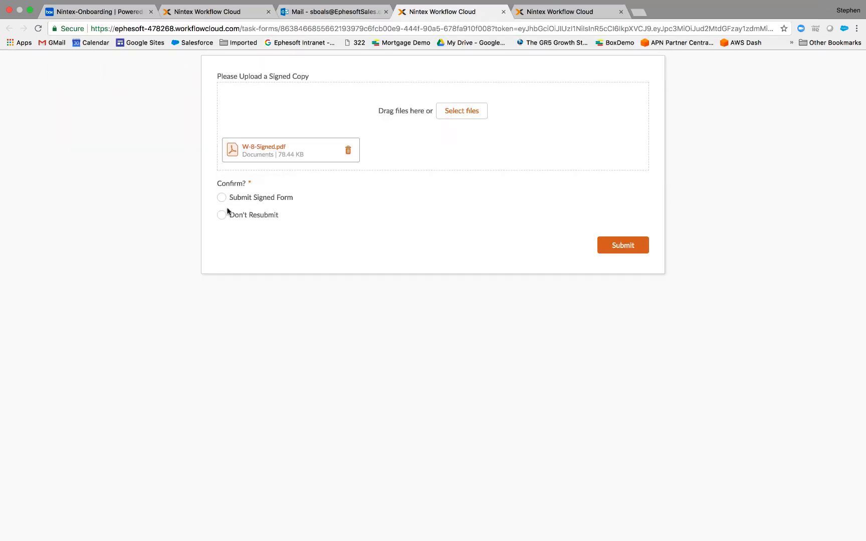
pyautogui.click(222, 198)
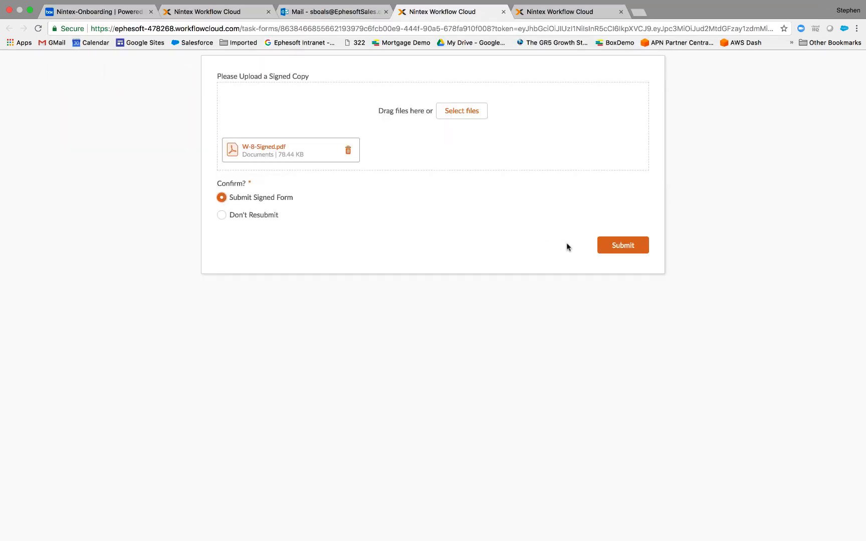
pyautogui.click(624, 245)
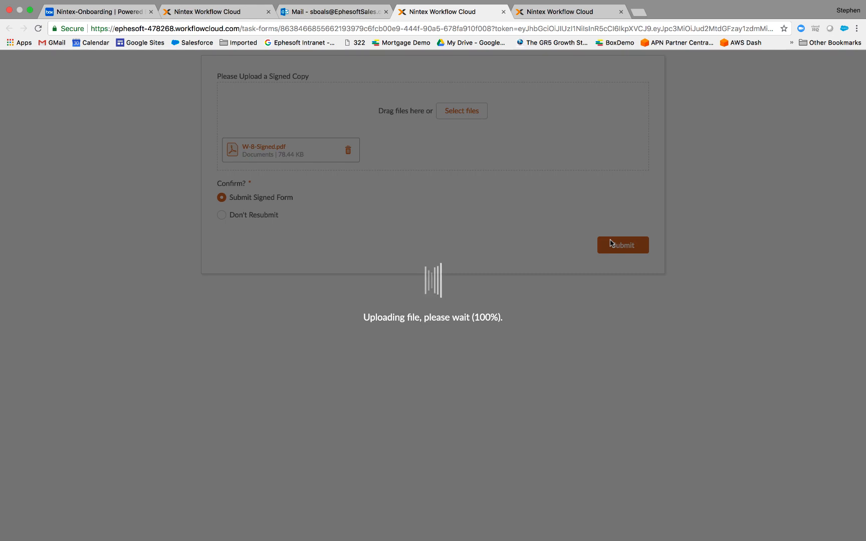
pyautogui.moveTo(505, 136)
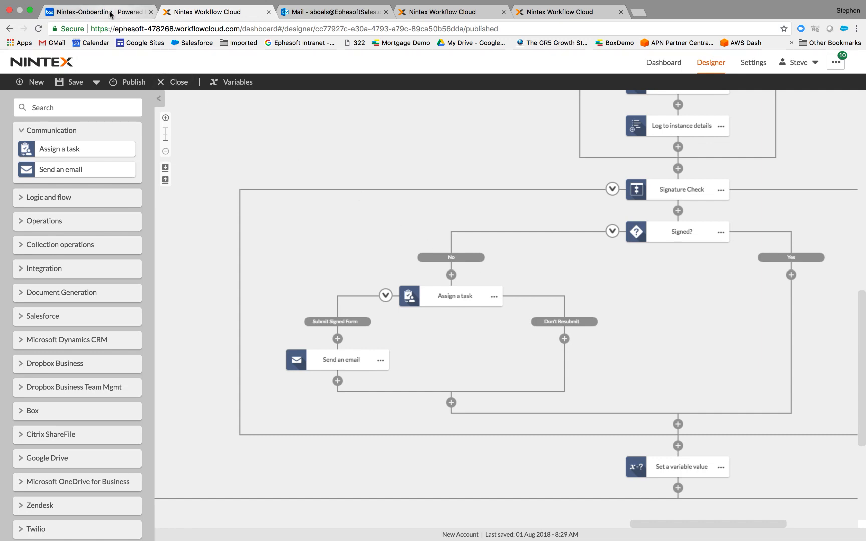
# Return to Box and view the Onboarding-Out folder's five renamed output PDFs
pyautogui.click(95, 12)
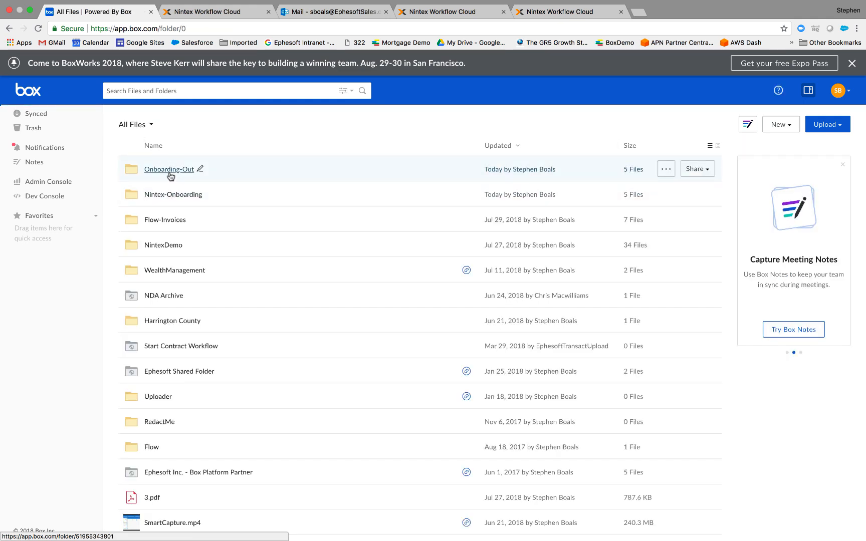
pyautogui.click(169, 168)
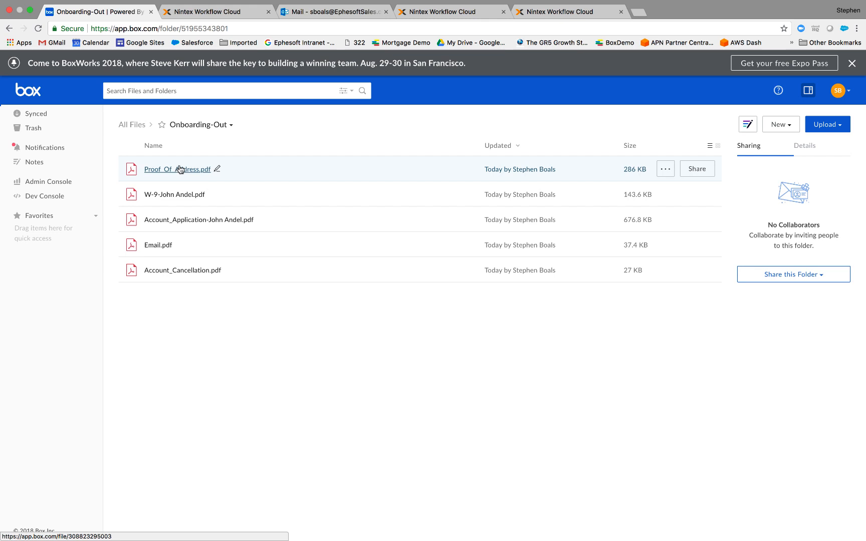
pyautogui.moveTo(254, 243)
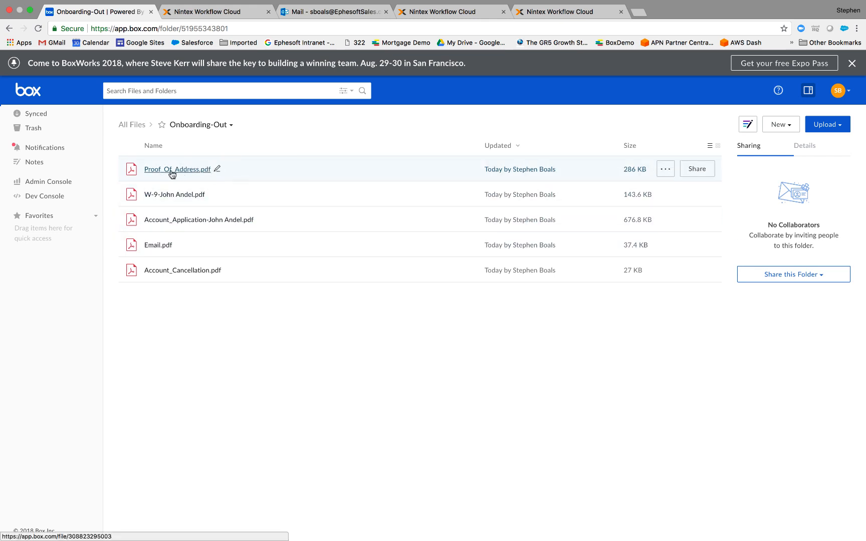
pyautogui.moveTo(163, 195)
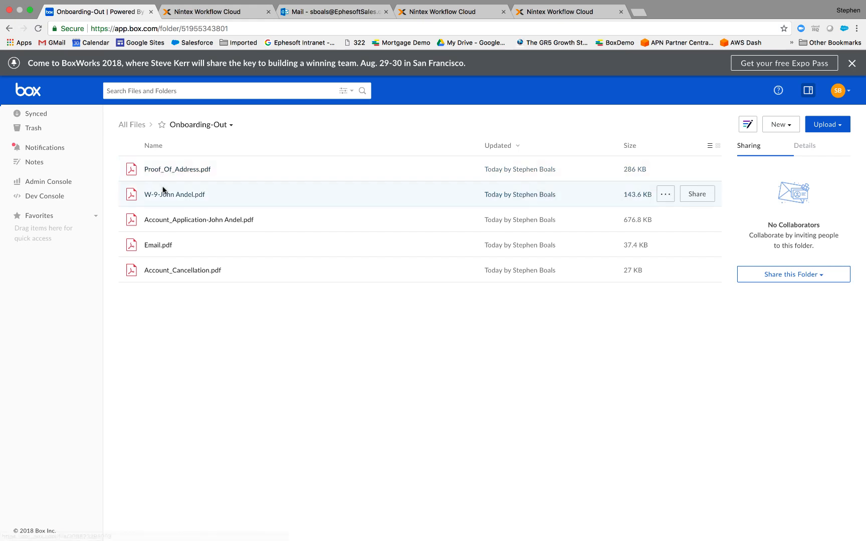
pyautogui.moveTo(171, 170)
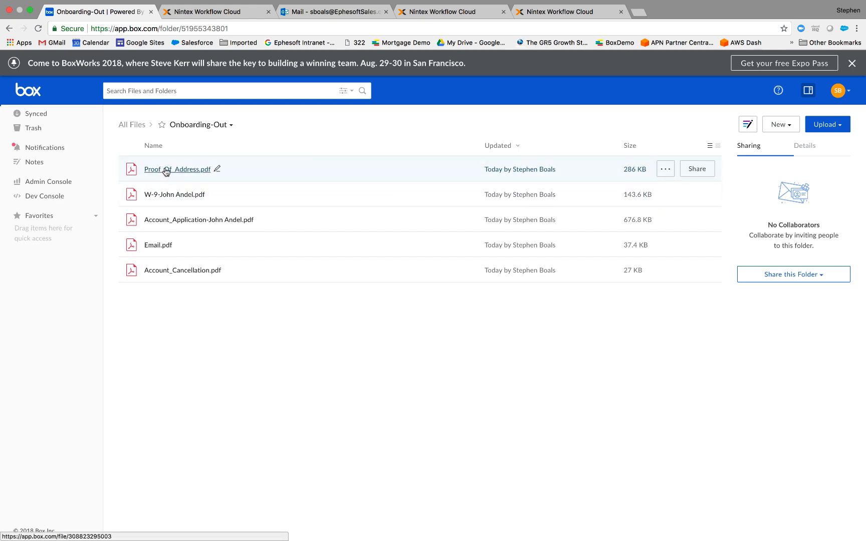
pyautogui.moveTo(152, 200)
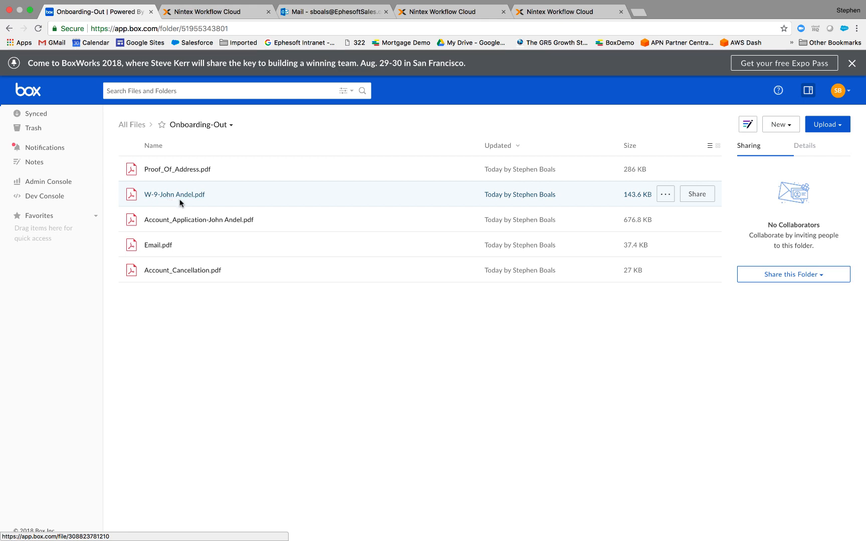
pyautogui.moveTo(213, 224)
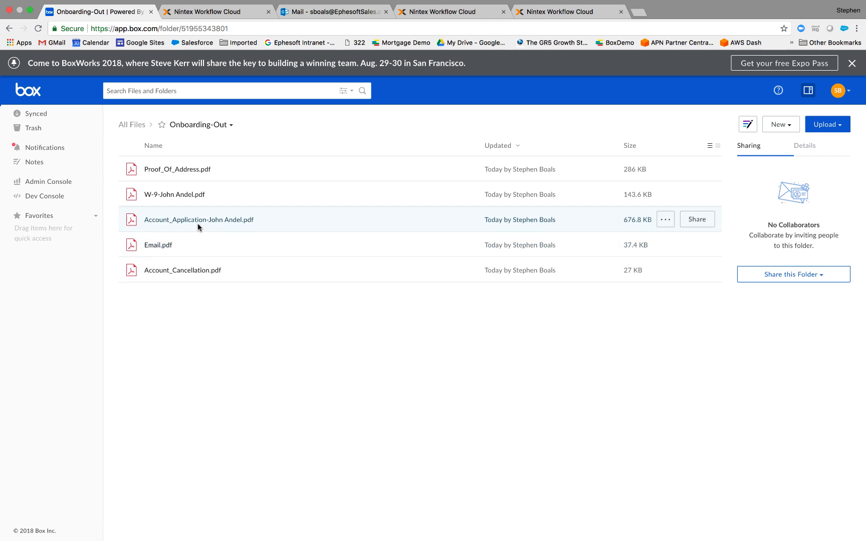
pyautogui.moveTo(267, 263)
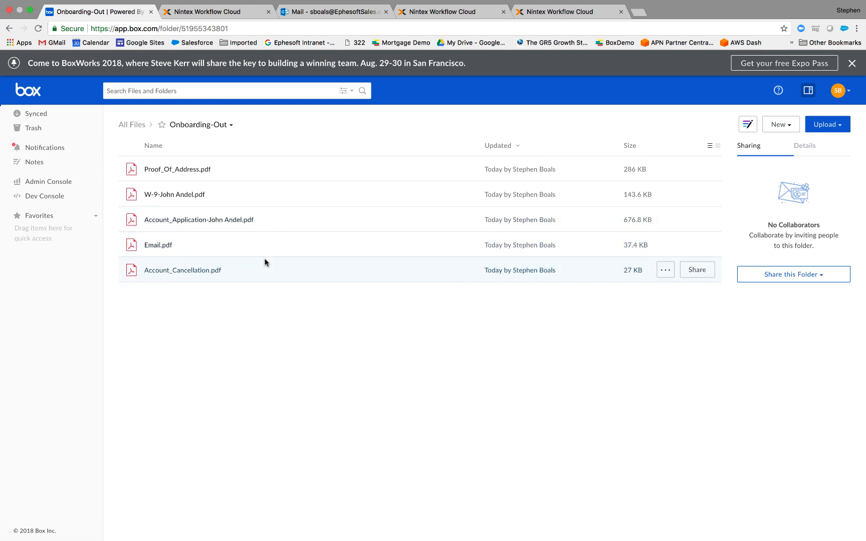